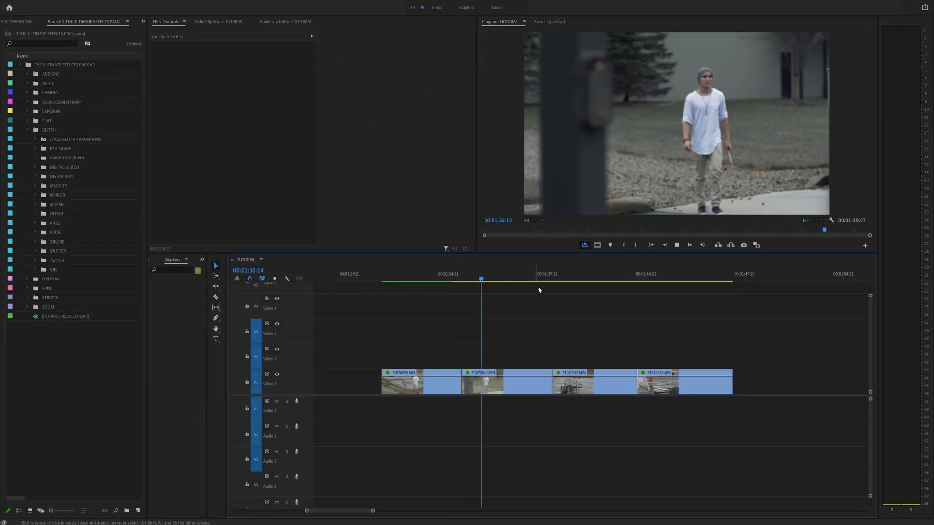
- Review the sequence's cuts, drop the TWITCH glitch preset onto them, and preview the third cut
left_click(561, 274)
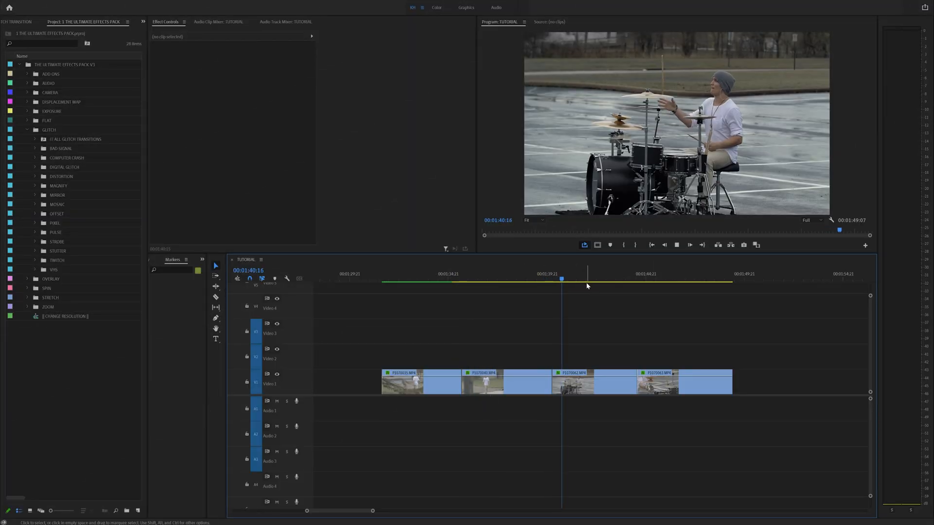
left_click(635, 274)
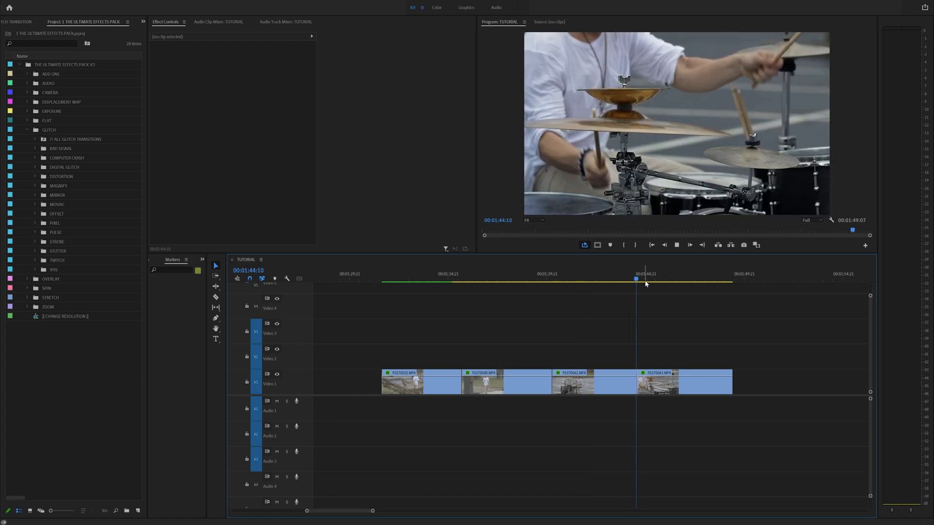
left_click(674, 274)
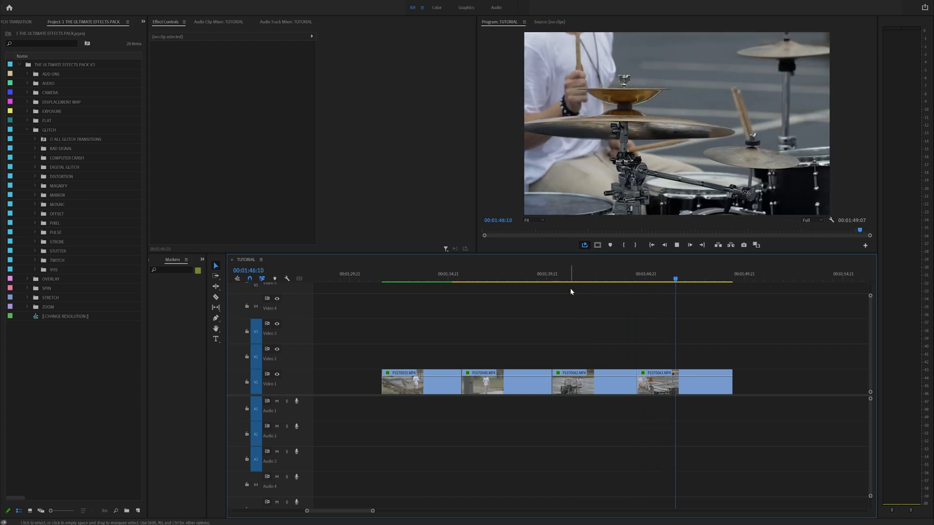
left_click(453, 274)
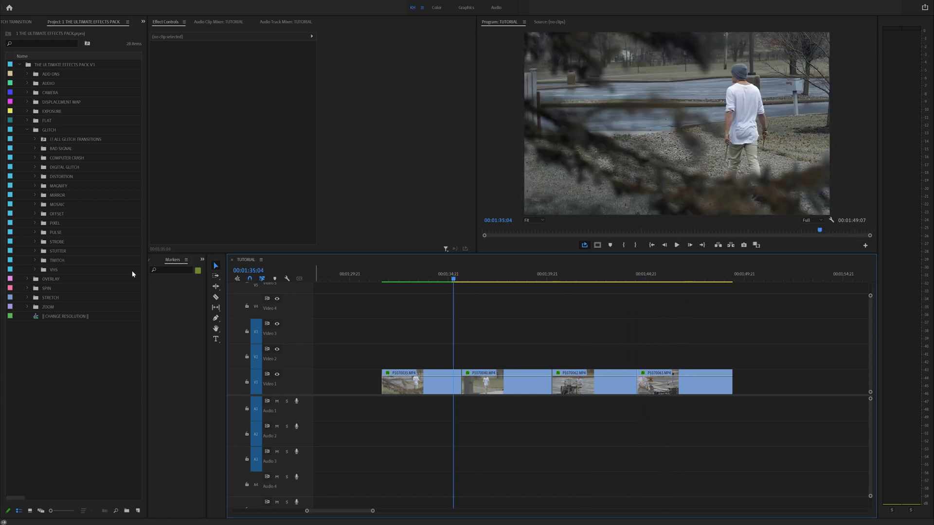
left_click(35, 260)
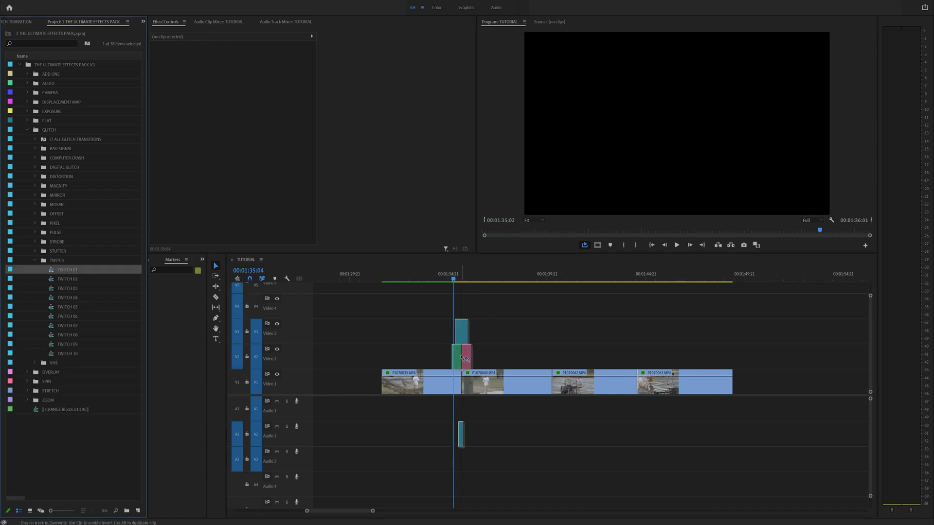
left_click(676, 245)
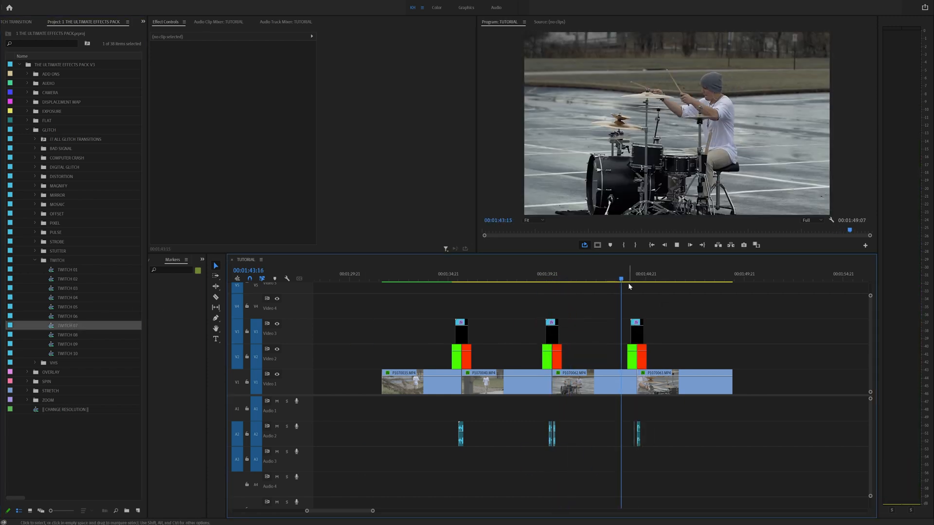
left_click(629, 279)
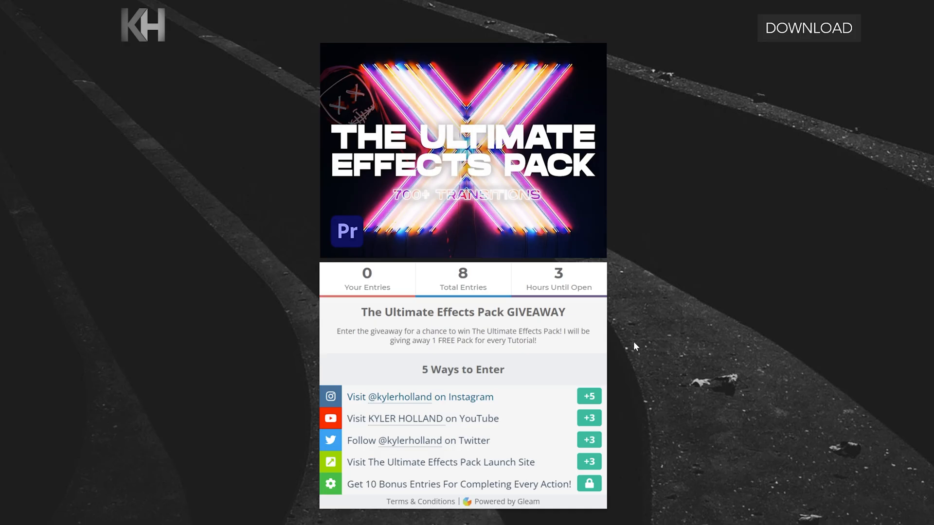
mouse_move(507, 189)
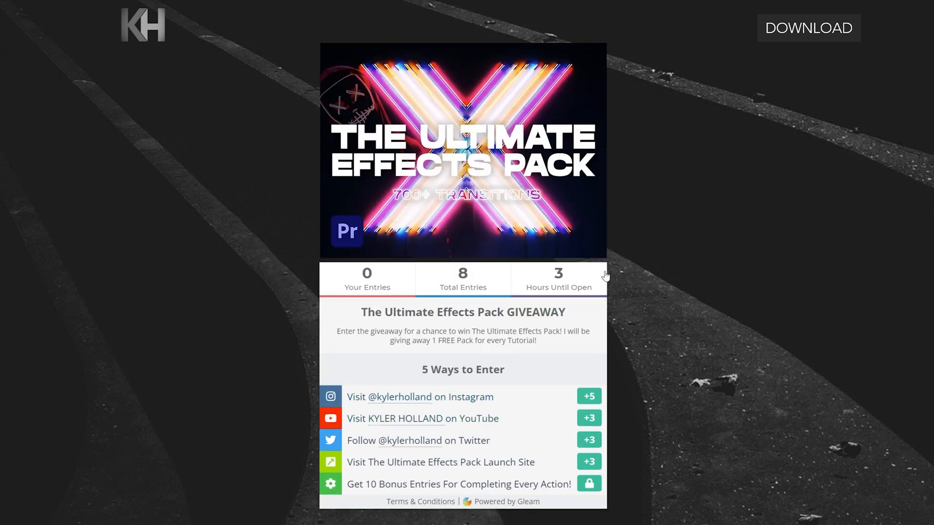
mouse_move(419, 396)
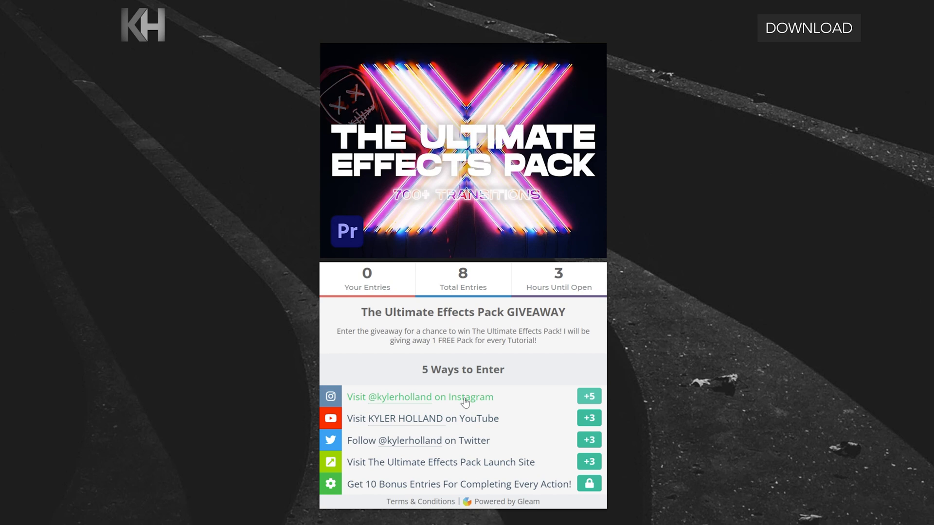
left_click(419, 397)
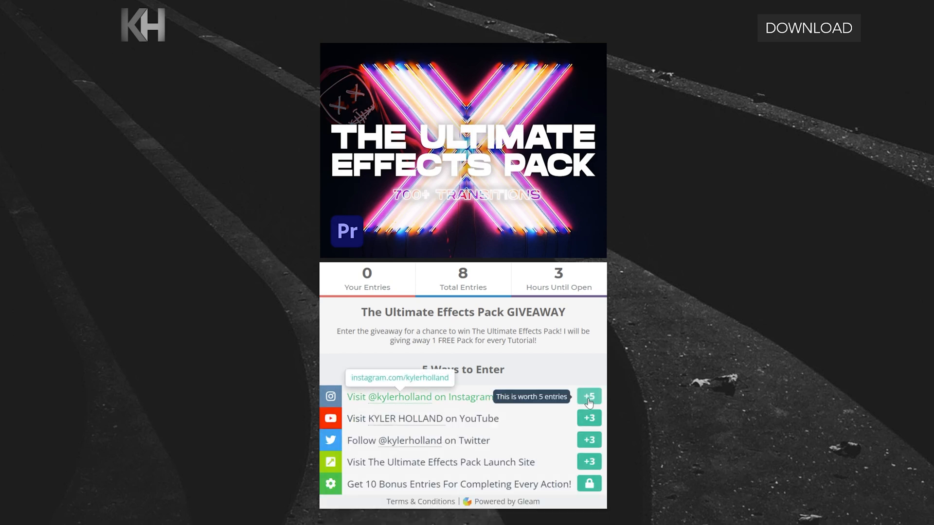
mouse_move(591, 430)
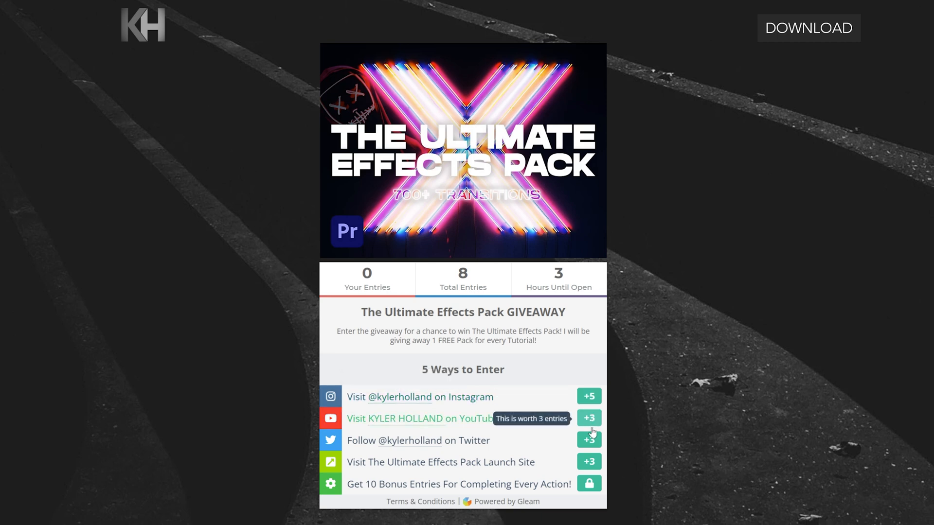
mouse_move(589, 469)
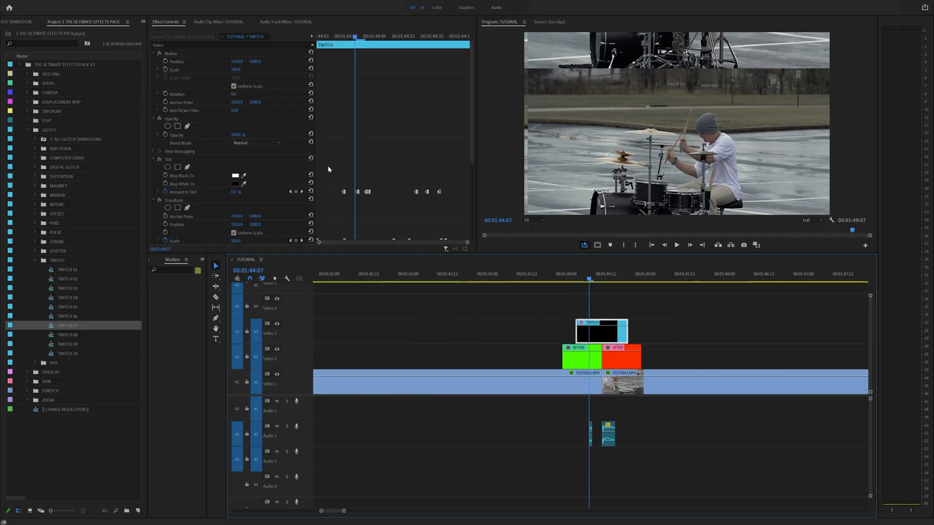
scroll("down", 3)
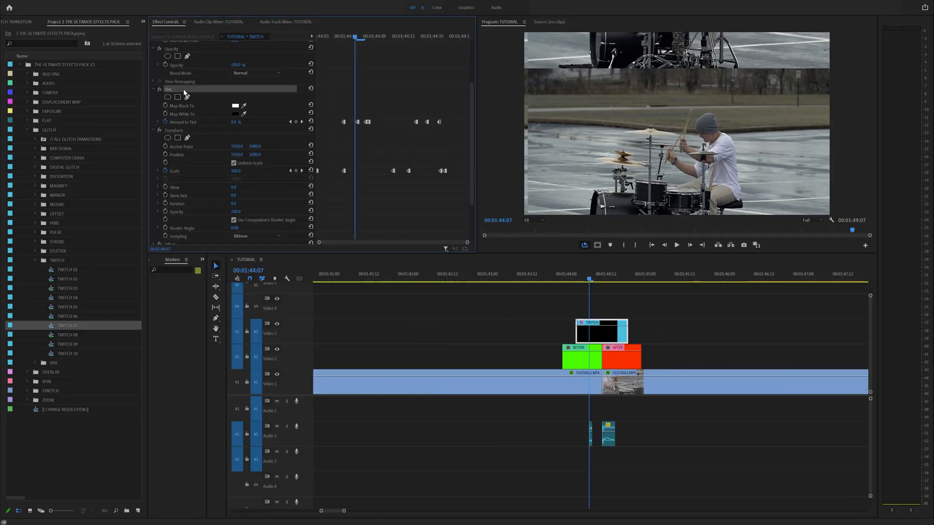
scroll("down", 3)
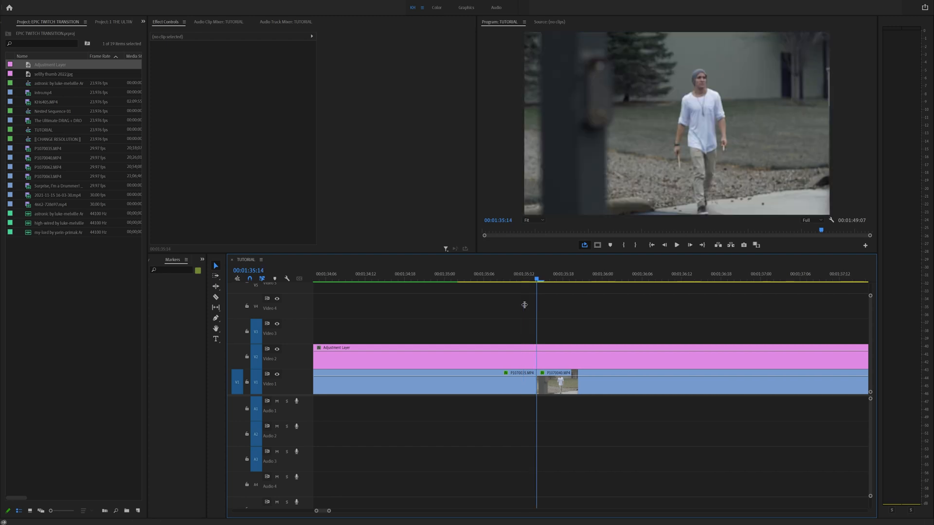
- Razor the adjustment layer just before and after the first cut, then select the short piece
left_click(471, 274)
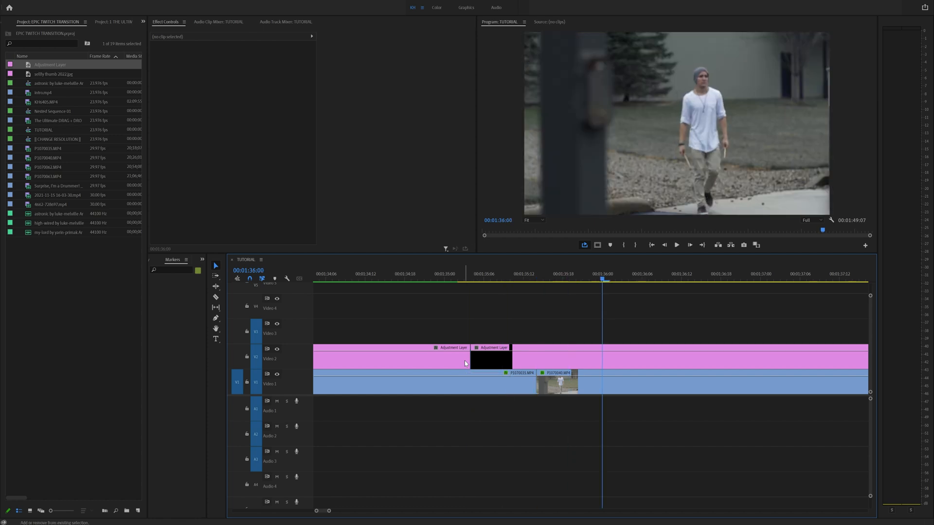
left_click(216, 297)
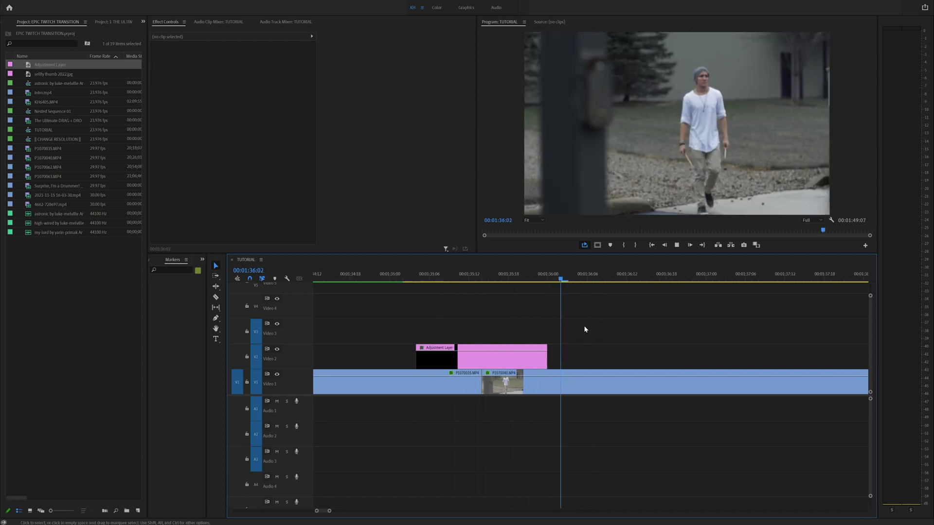
left_click(438, 351)
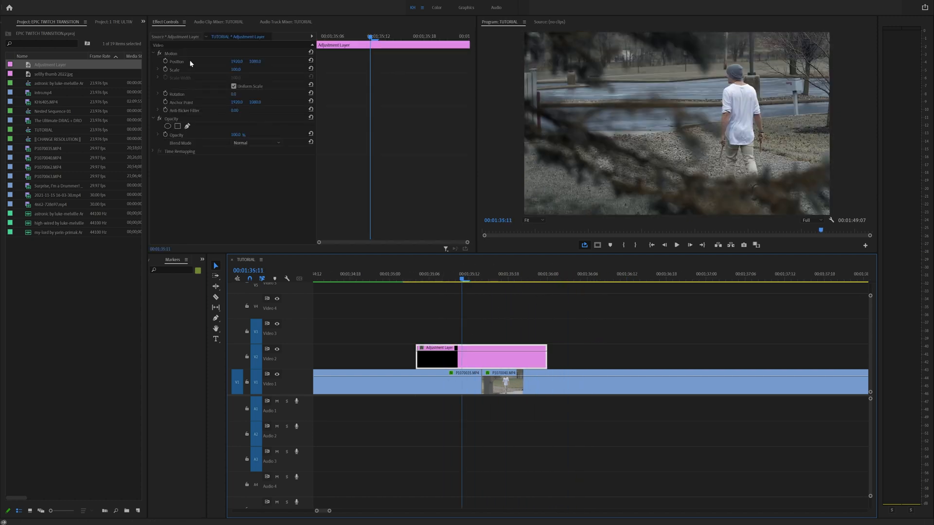
- Apply Tint, swap its Map Black To colour, and set Amount to Tint to 0
left_click(81, 22)
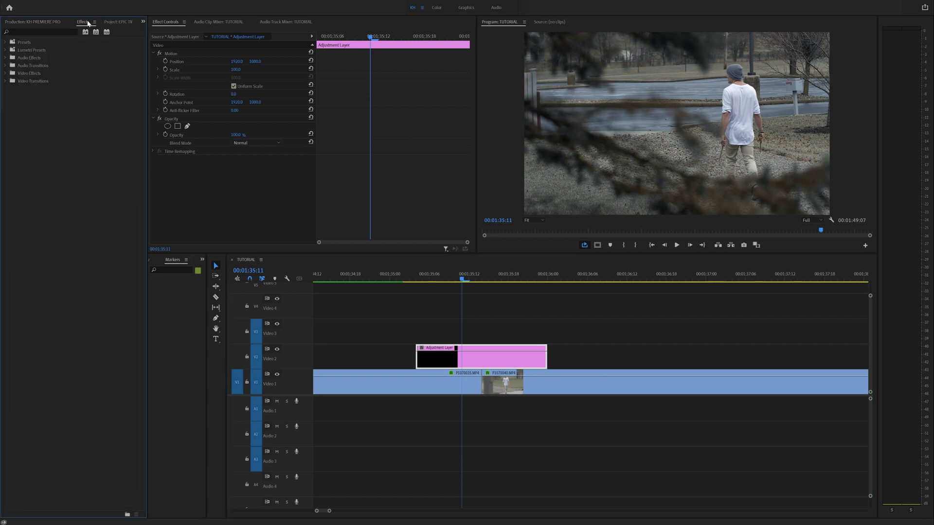
type("tint")
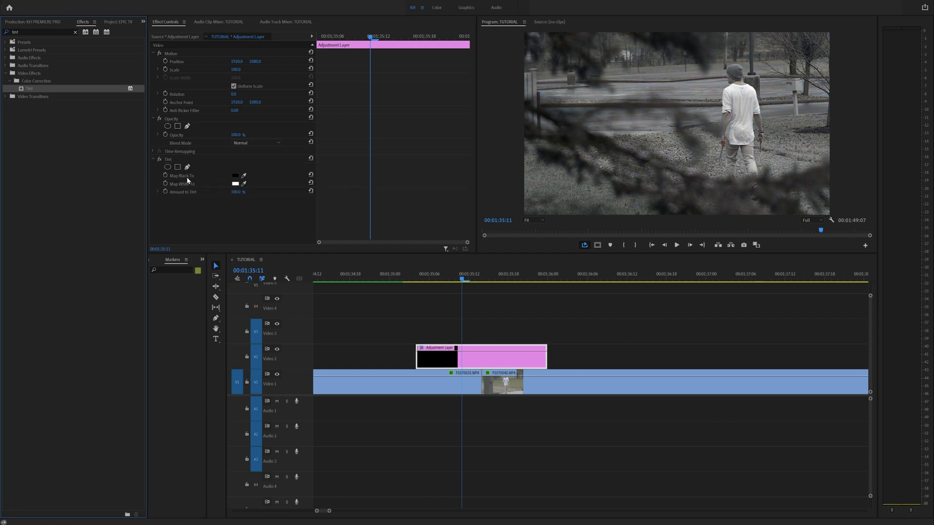
left_click(236, 184)
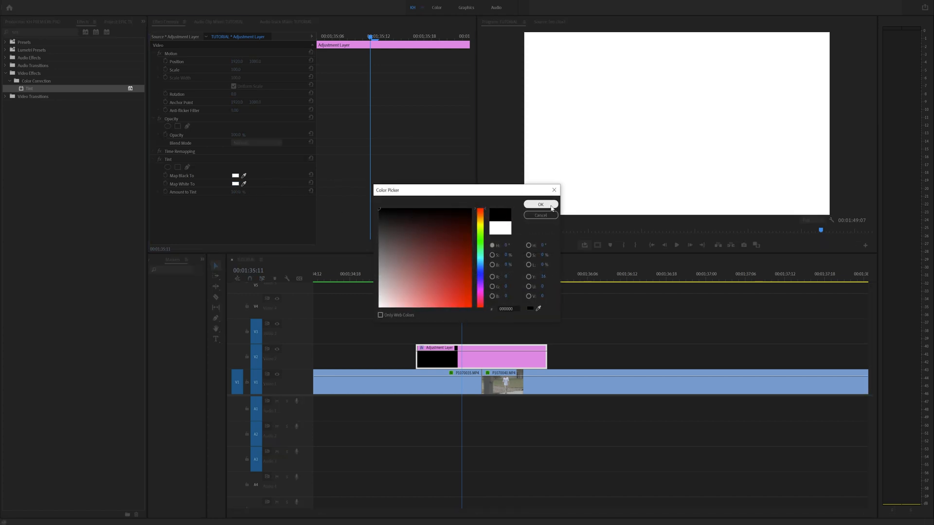
left_click(539, 204)
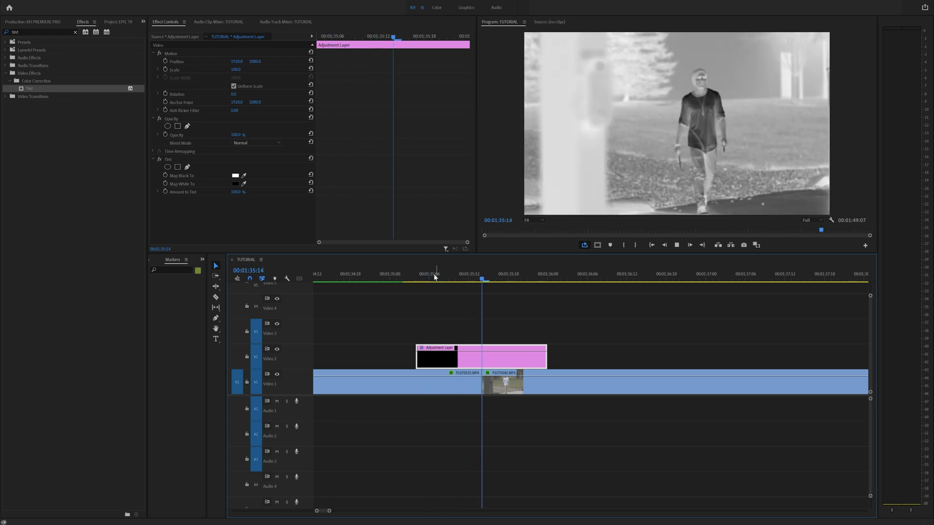
left_click(461, 273)
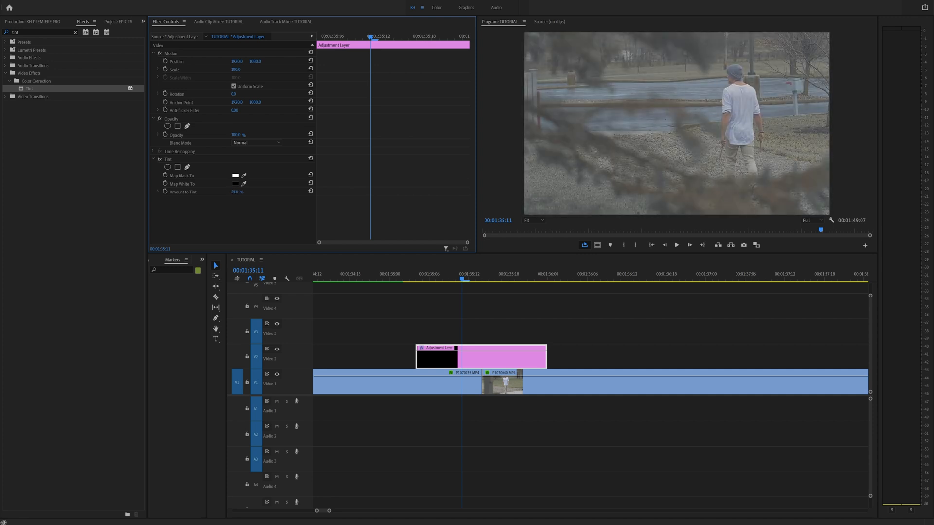
type("0.0")
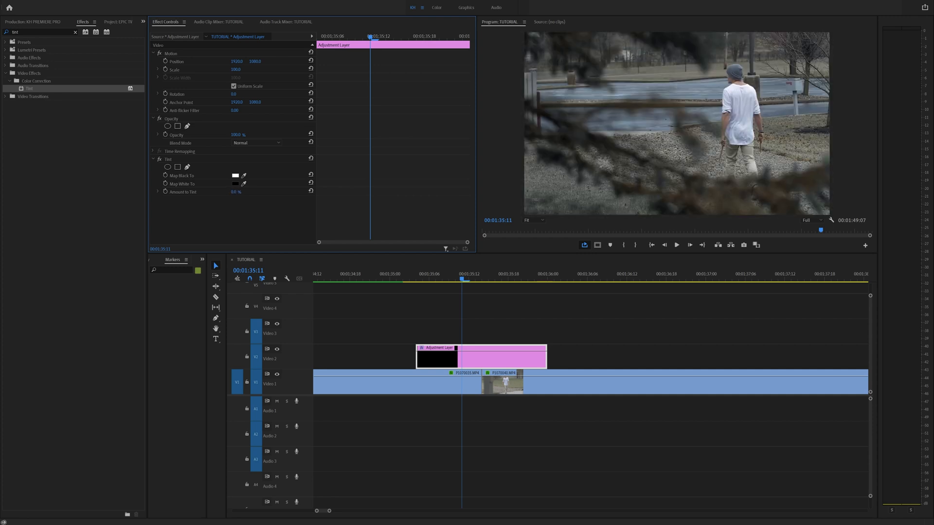
left_click(425, 276)
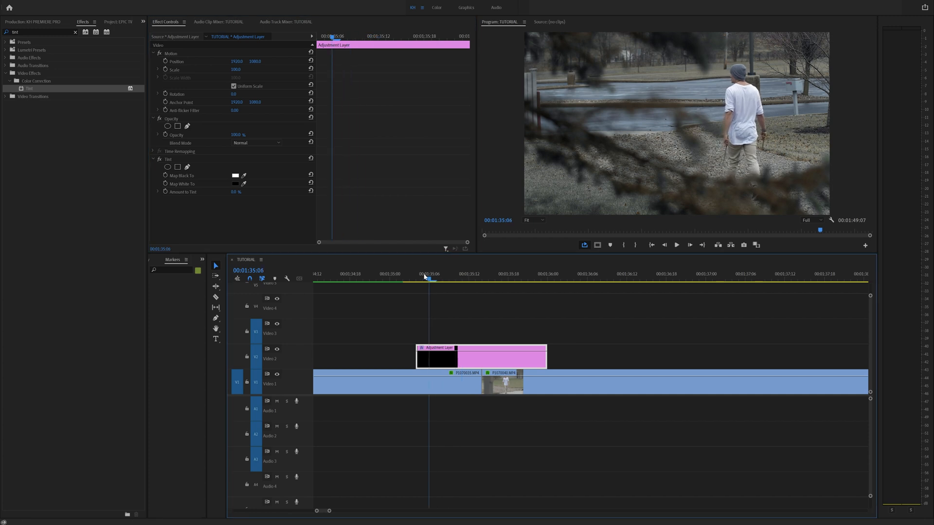
- Start Amount to Tint keyframes at the adjustment layer's start and set their interpolation options
left_click(469, 278)
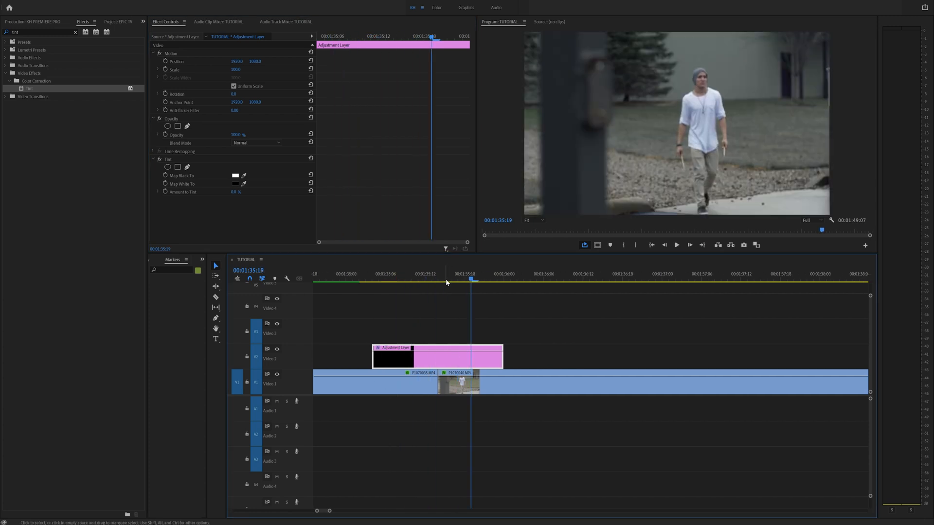
left_click(385, 278)
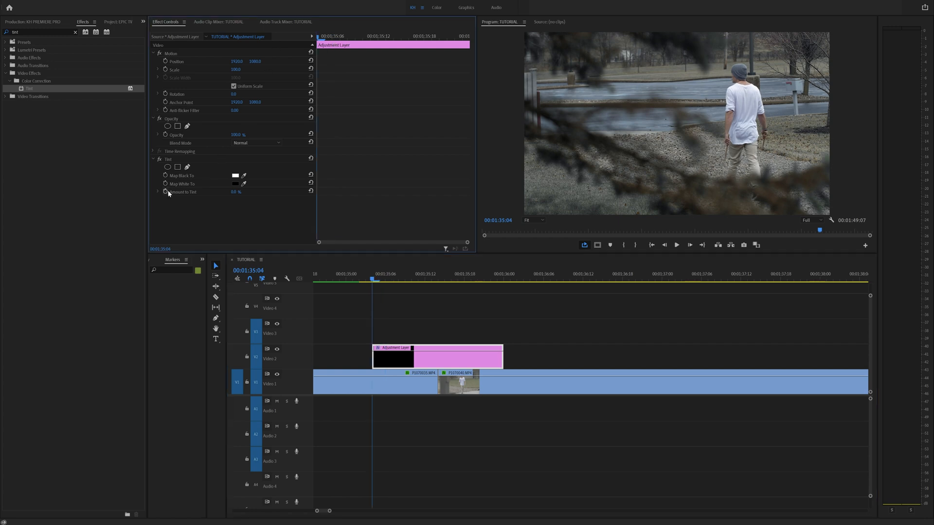
left_click(183, 192)
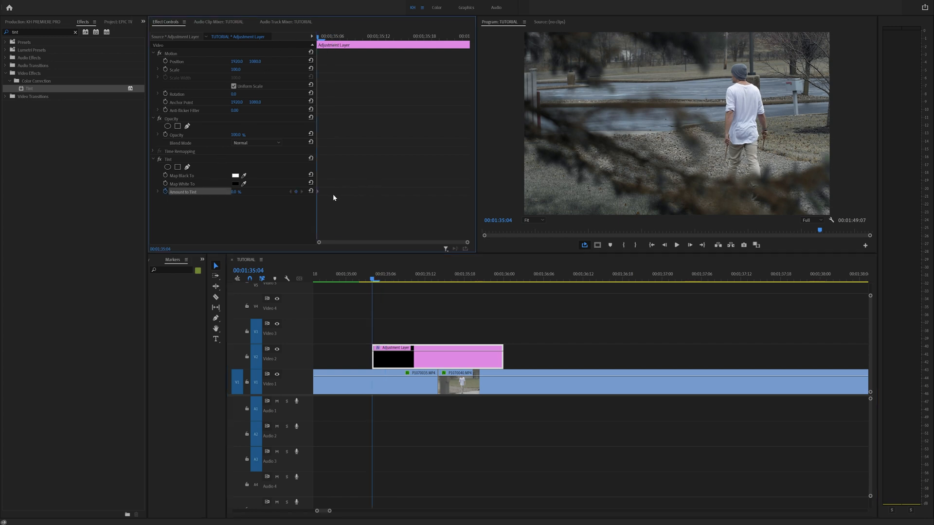
right_click(318, 192)
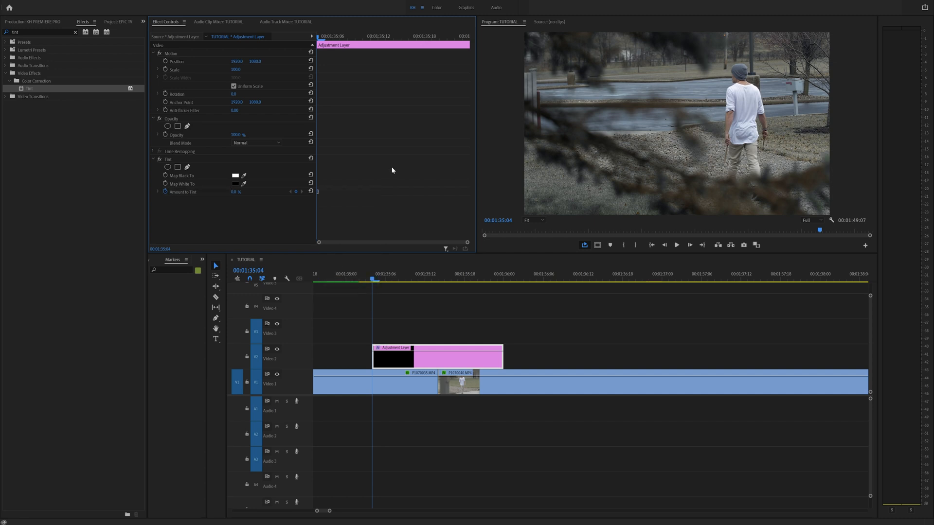
left_click(385, 274)
type("off")
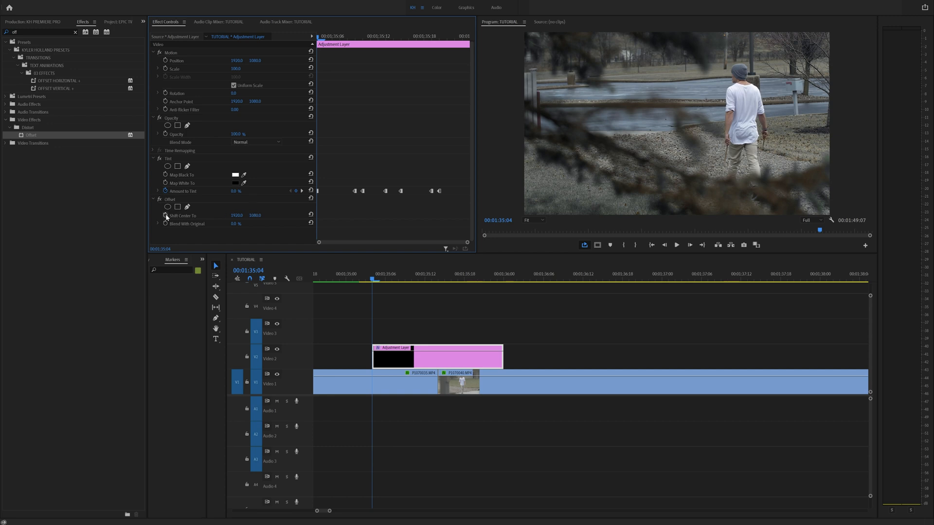
mouse_move(166, 223)
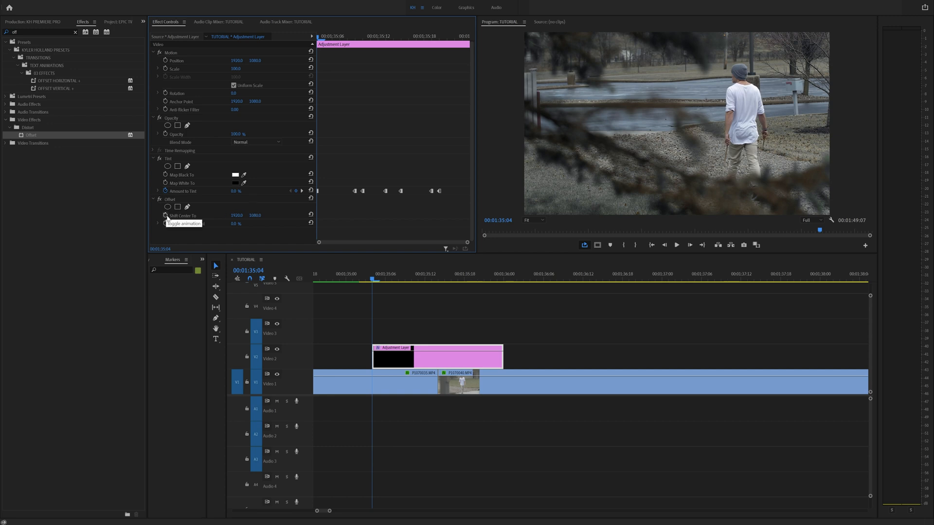
- Enable keyframing on Offset's Shift Center To and Blend With Original
left_click(183, 215)
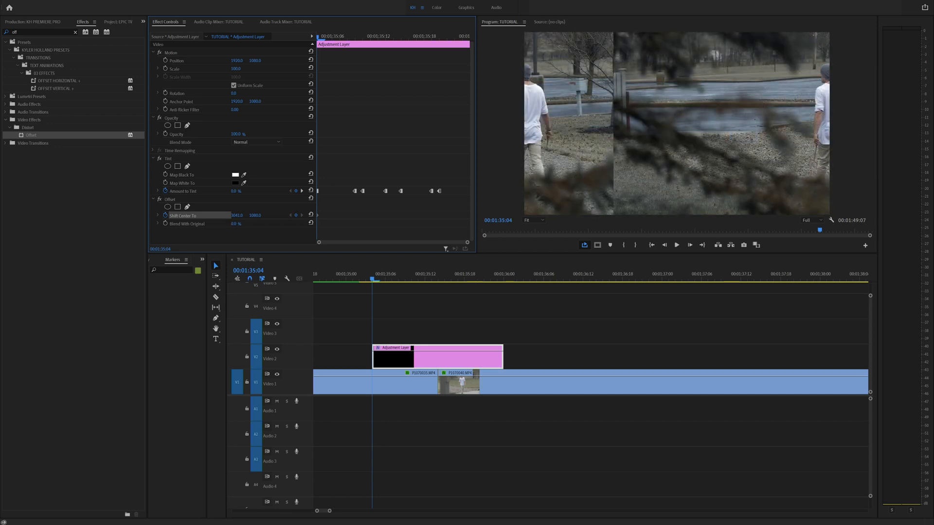
left_click(187, 224)
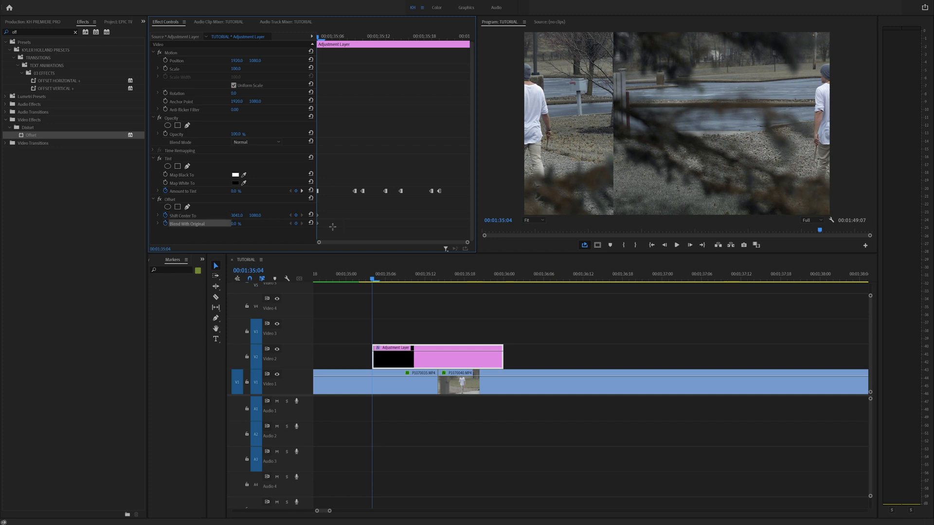
- Open the context menu for the Offset keyframes
right_click(319, 219)
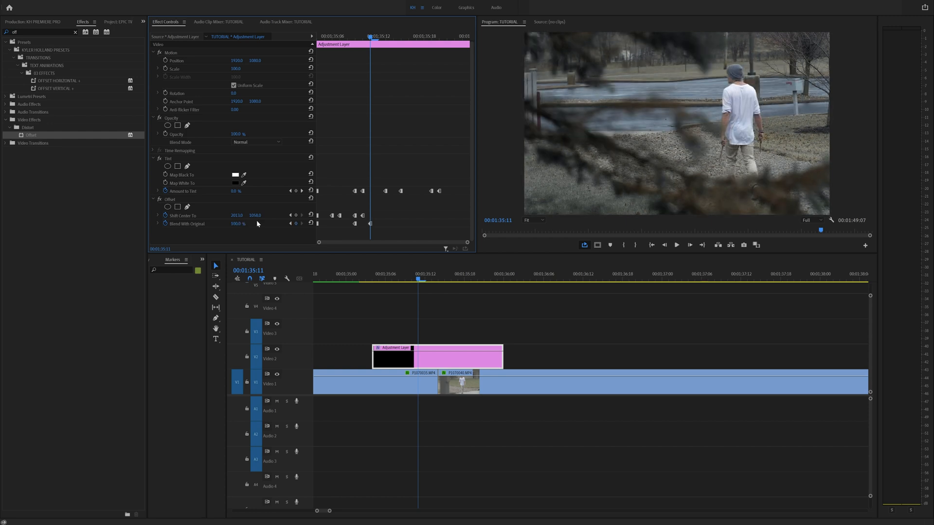
mouse_move(411, 209)
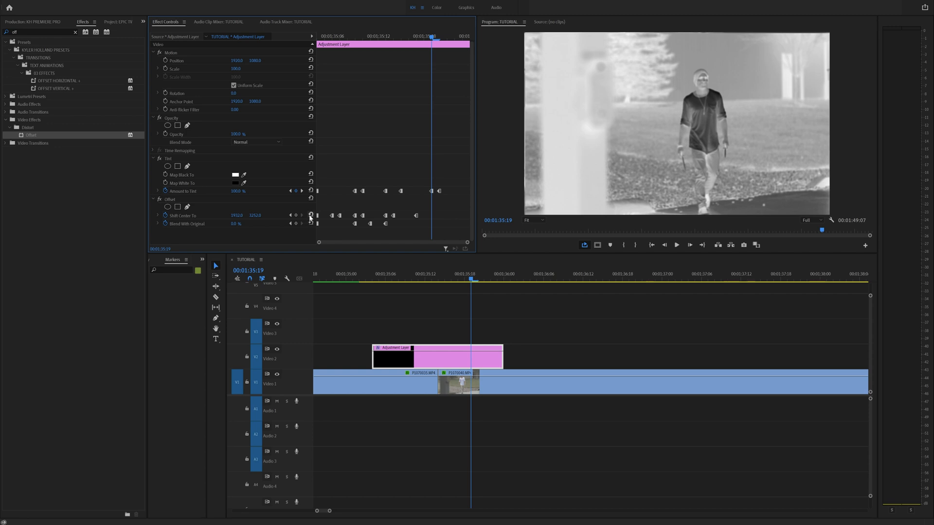
- Switch the selected Offset keyframes to Hold interpolation and search Effects for 'trans'
left_click(310, 215)
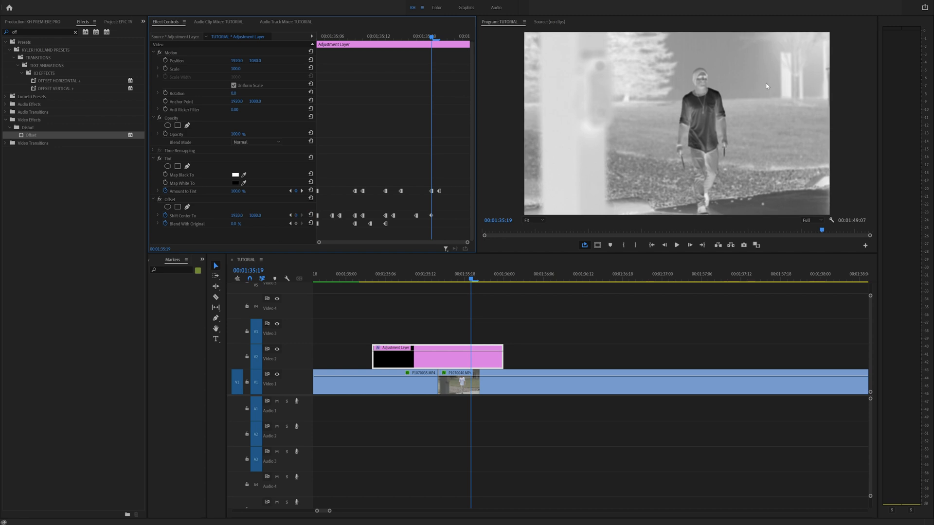
mouse_move(440, 210)
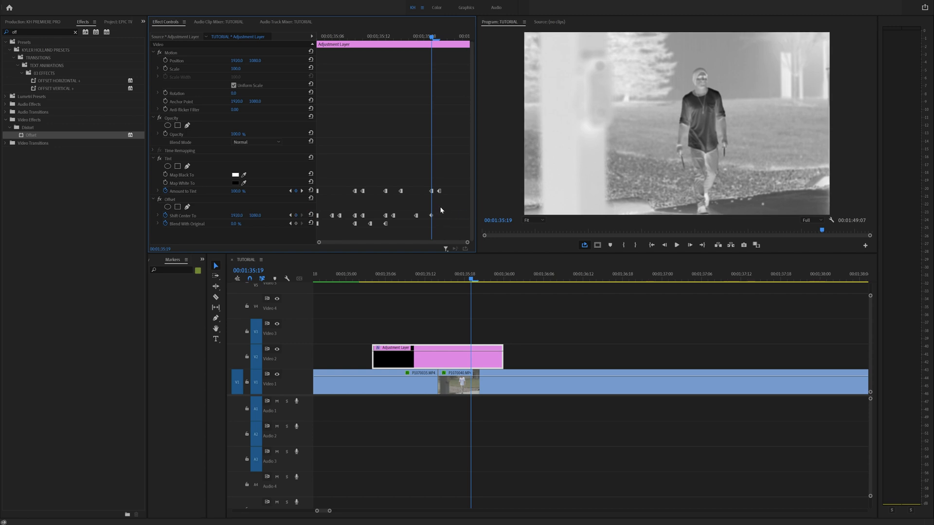
right_click(432, 215)
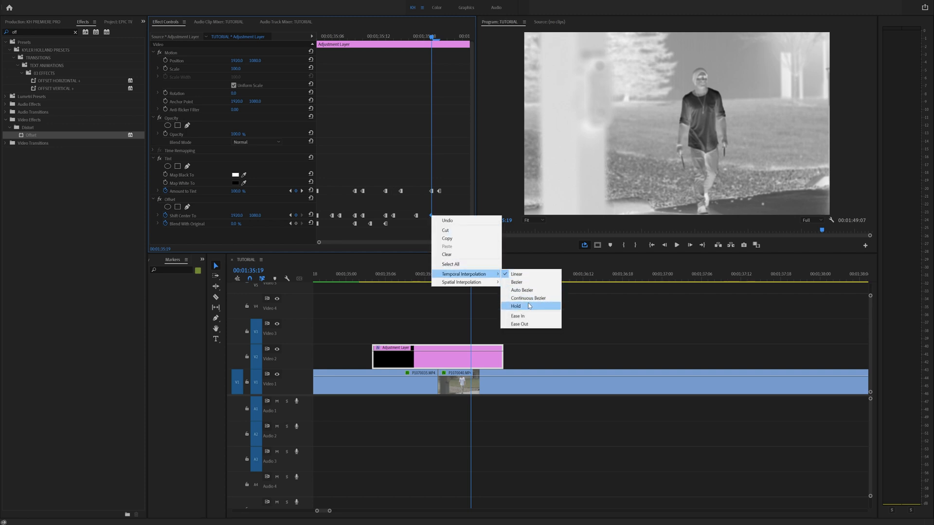
left_click(515, 306)
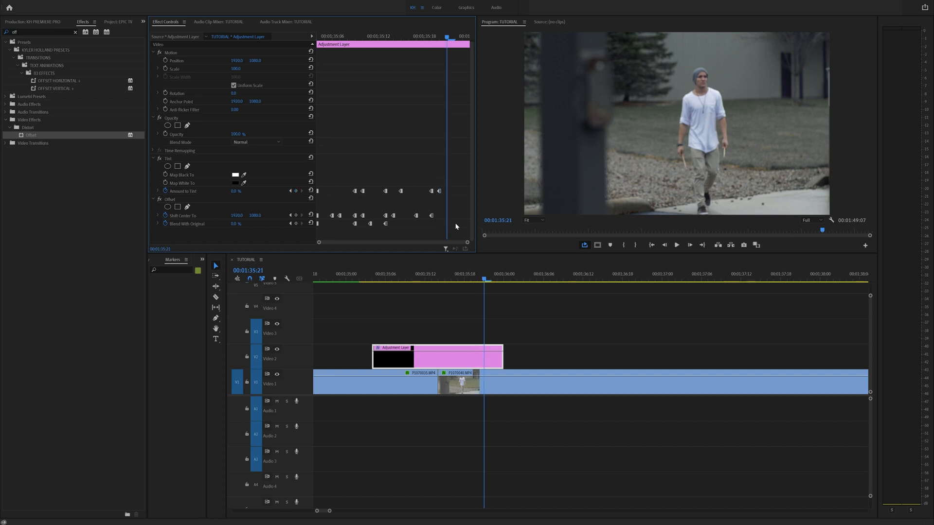
left_click(365, 273)
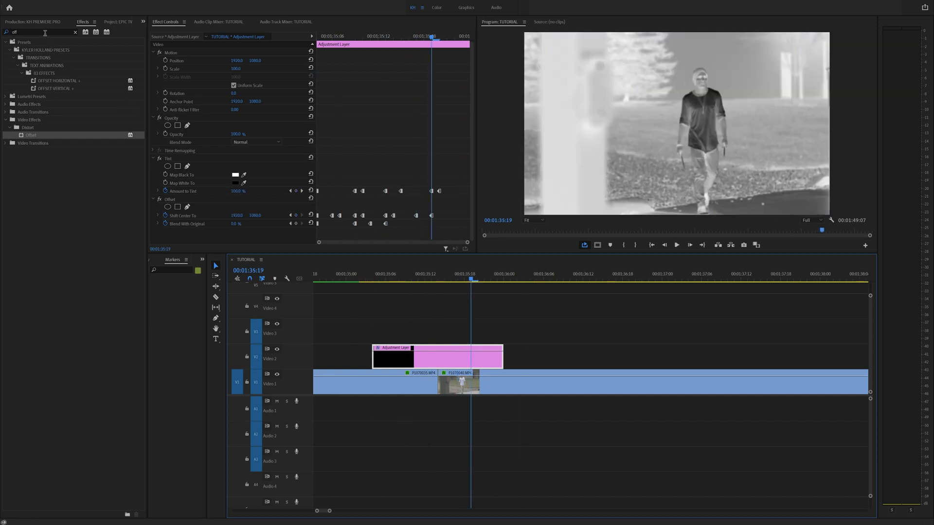
type("transfor")
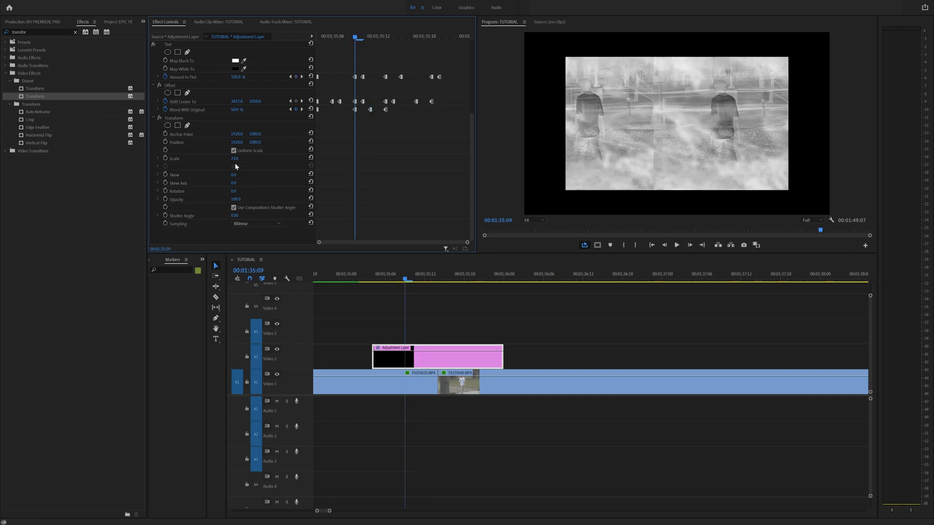
- Keyframe Transform Scale with smaller values at successive frames, shrinking and restoring the picture
left_click_drag(237, 158, 235, 158)
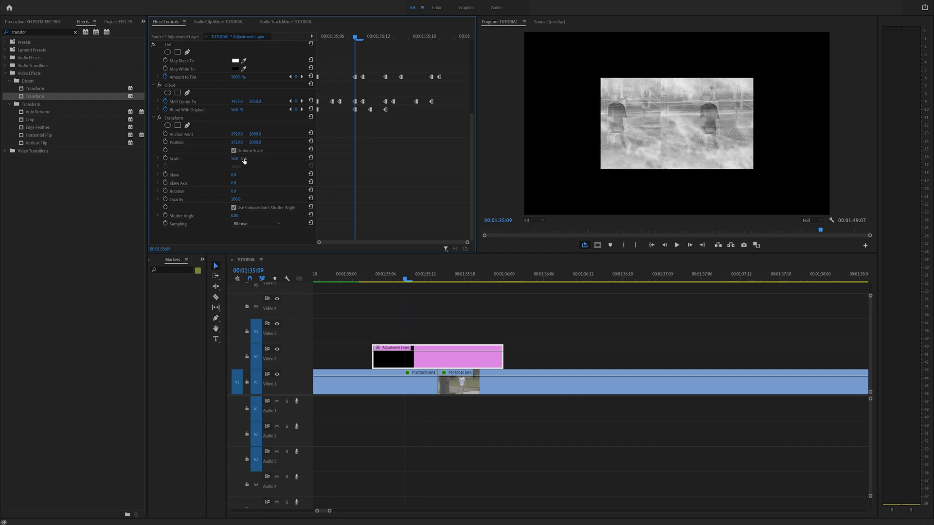
left_click(380, 274)
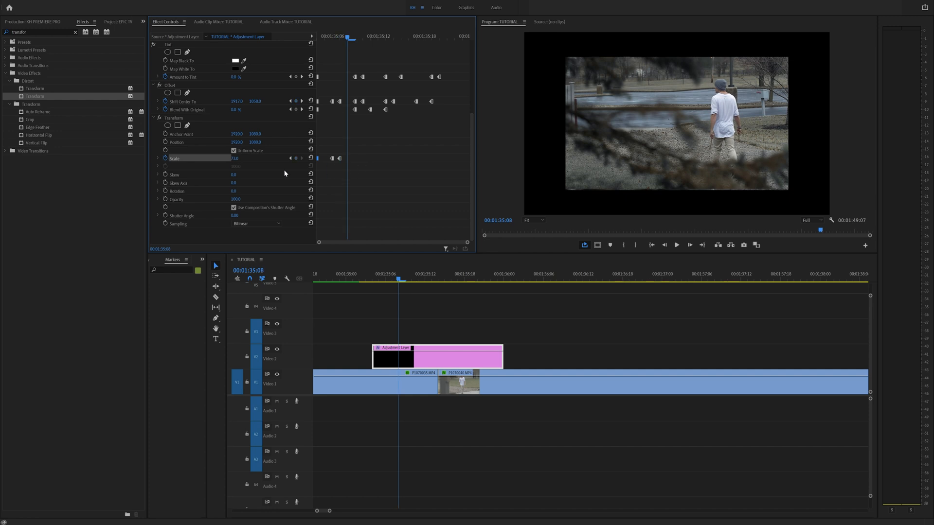
double_click(236, 157)
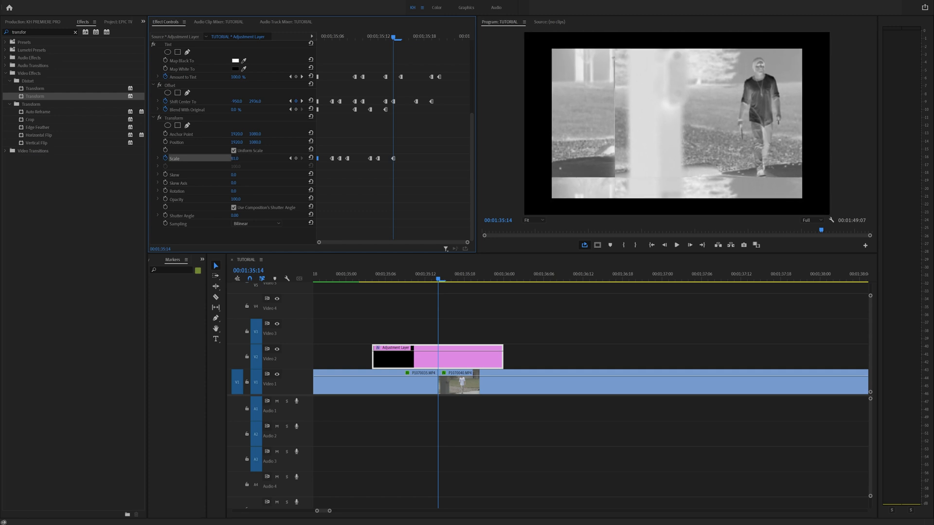
left_click_drag(236, 159, 241, 159)
type("10")
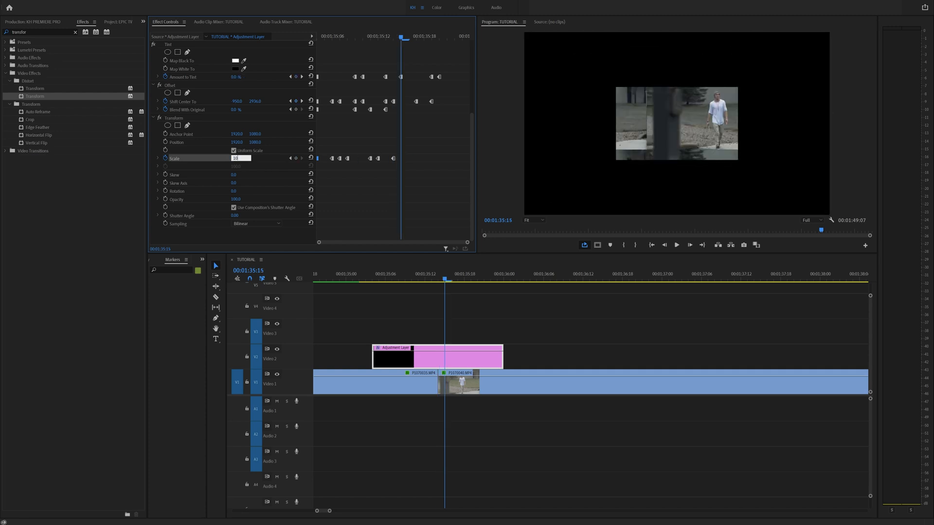
left_click(393, 273)
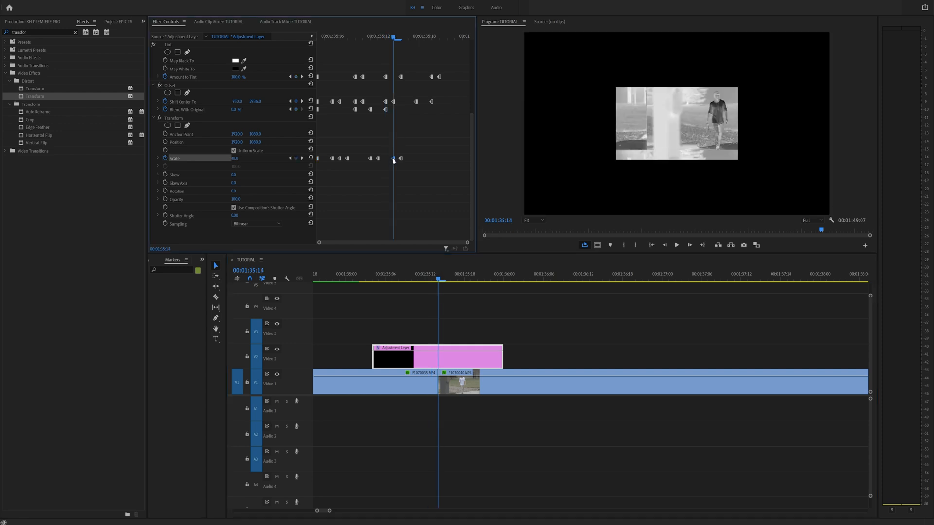
left_click(365, 278)
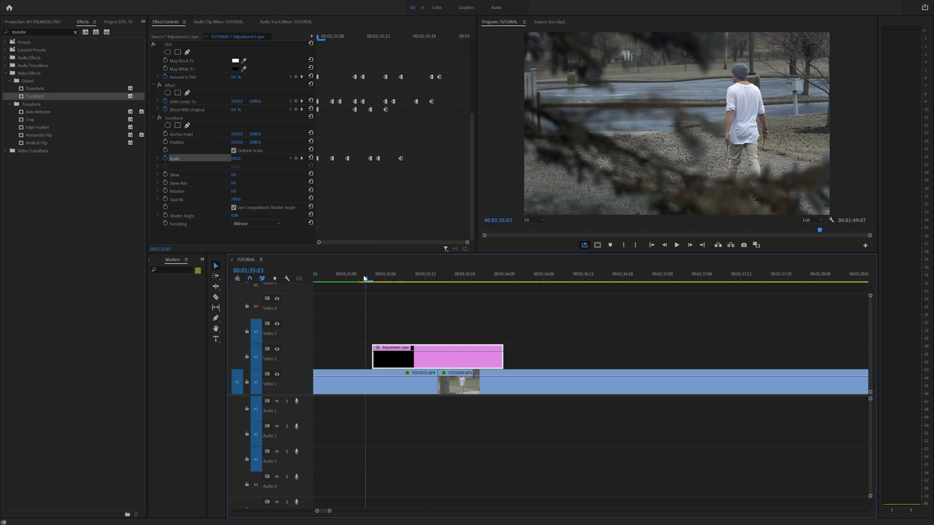
left_click(676, 245)
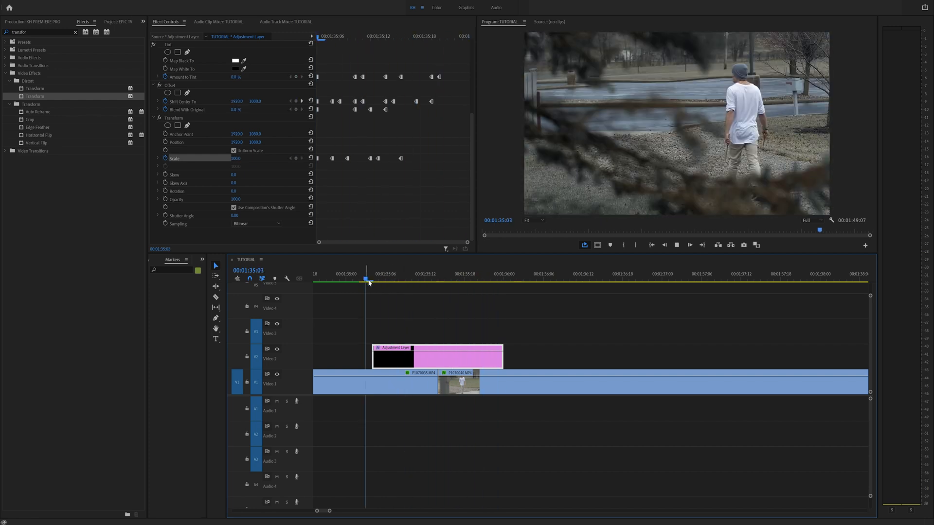
- Uncheck Uniform Scale, keyframe Scale Width frame by frame, and preview from the transition start
left_click(391, 278)
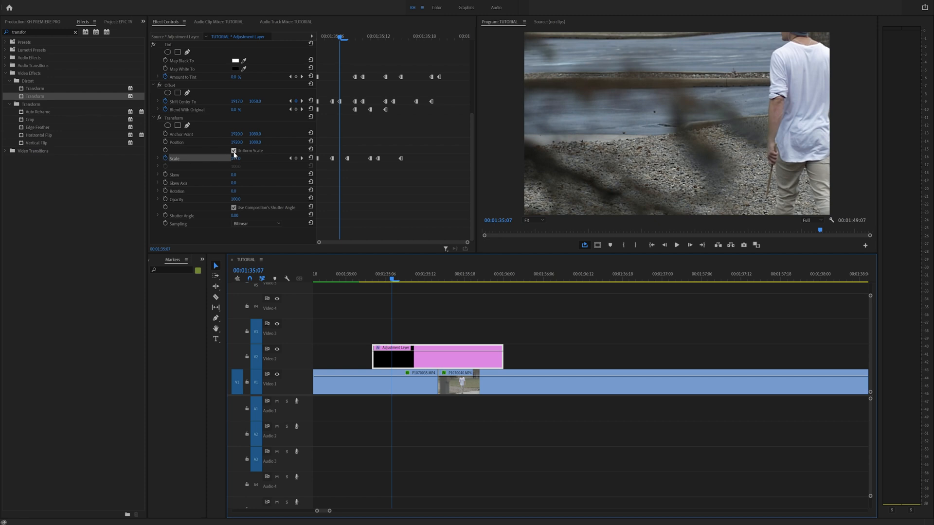
left_click(234, 150)
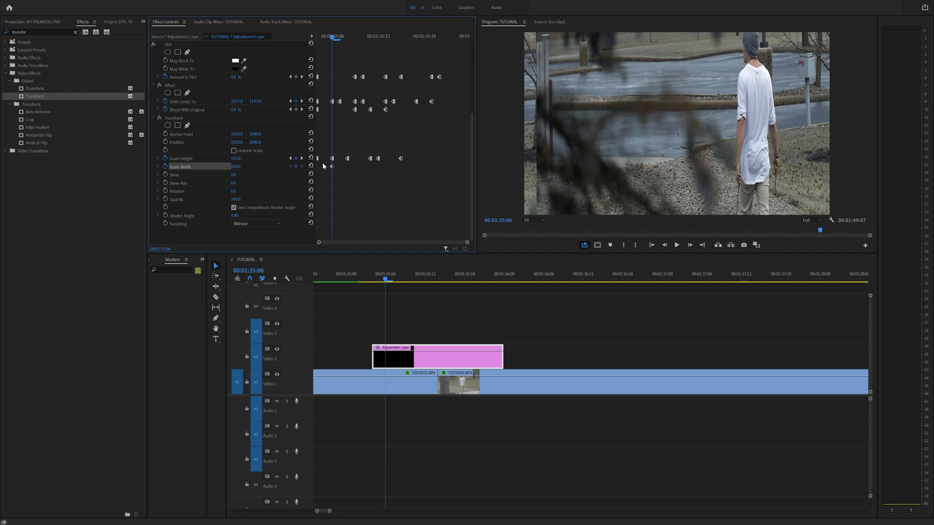
mouse_move(355, 186)
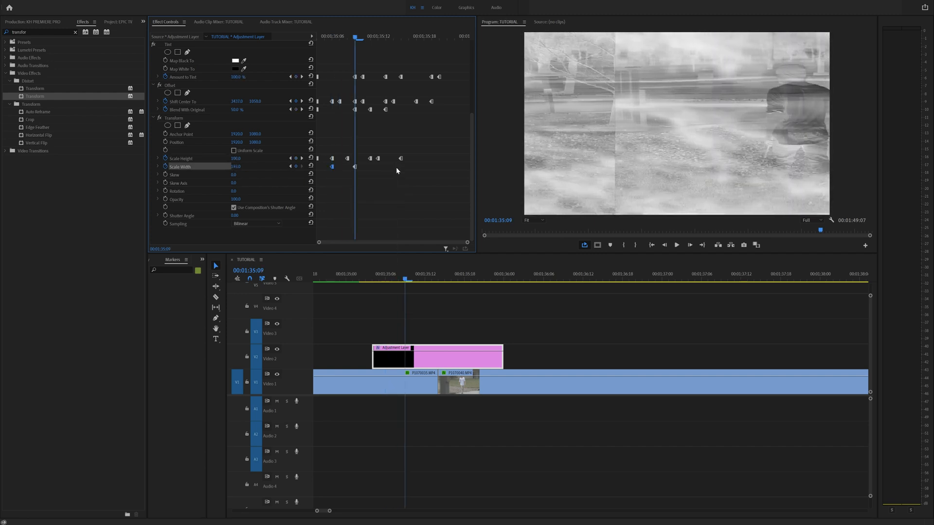
key("Right")
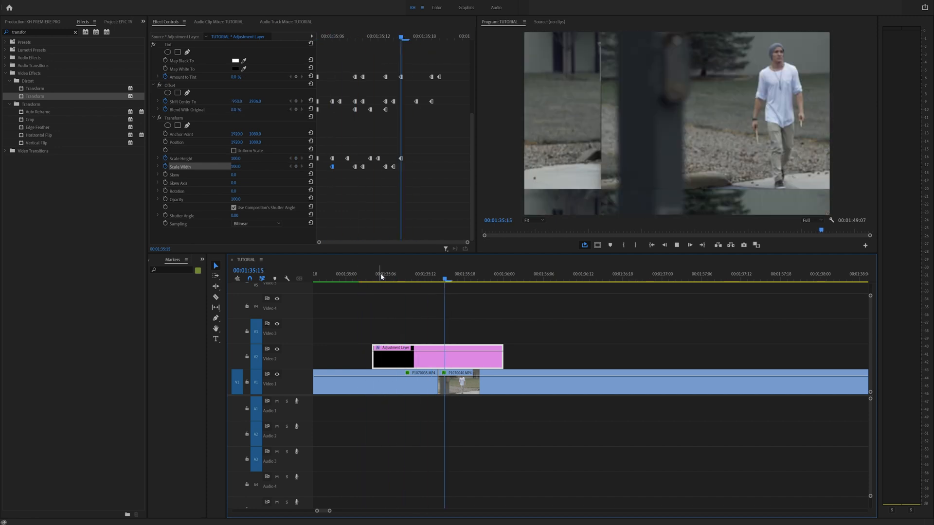
left_click(371, 278)
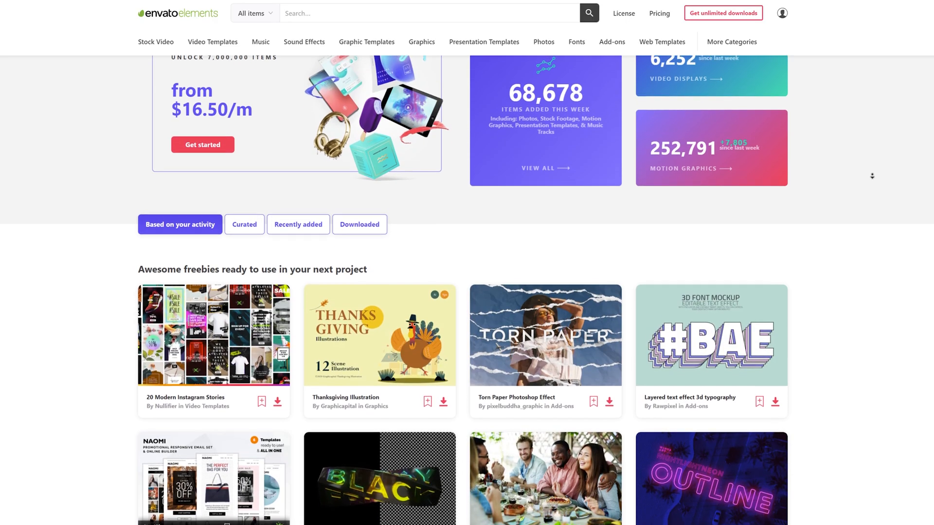
- Search Envato sound effects for 'glitch', play the first result, then open the pricing page
scroll("down", 3)
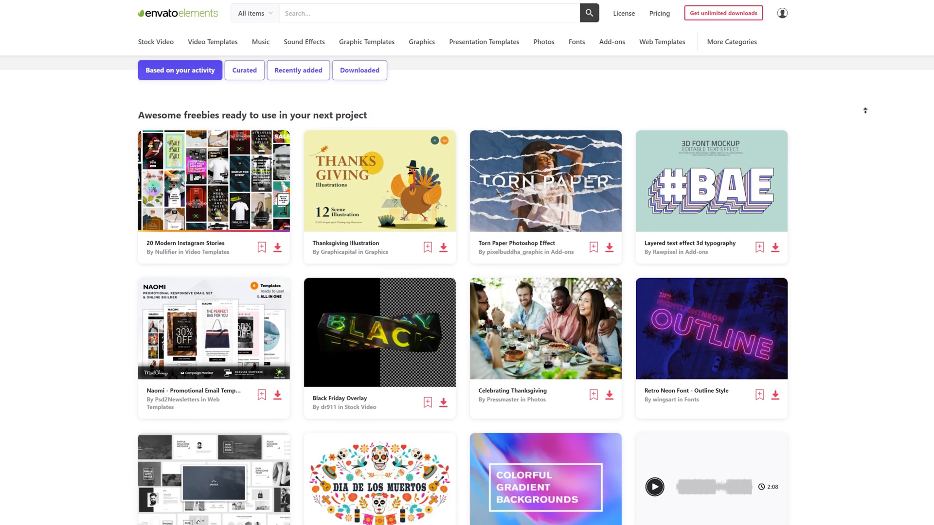
scroll("up", 3)
type("g")
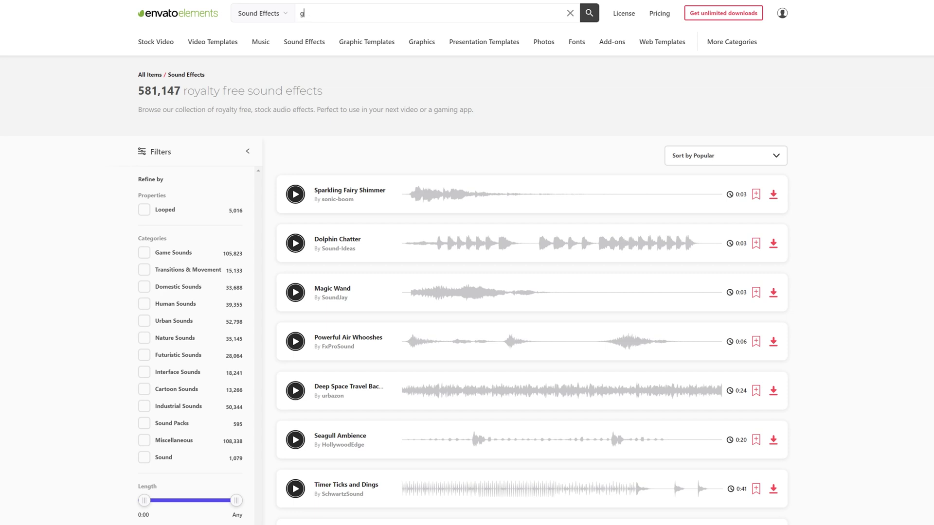
type("litch")
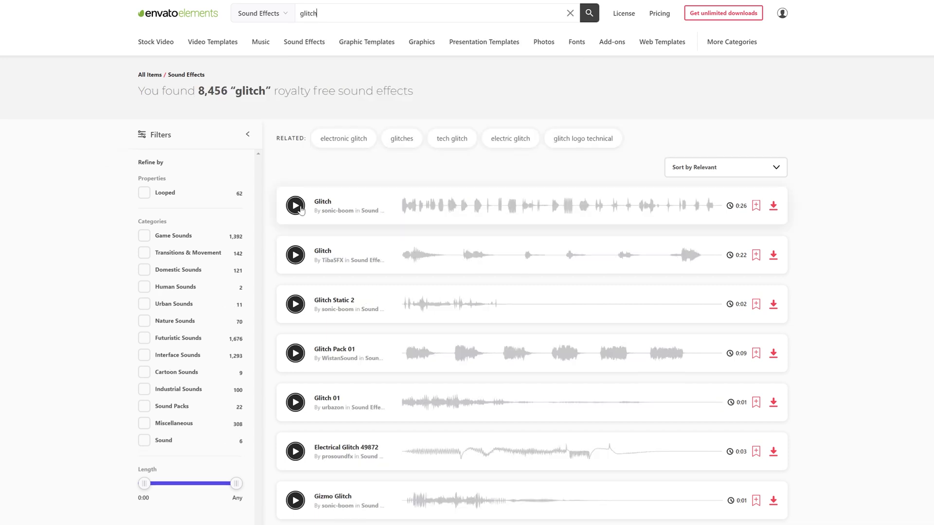
left_click(295, 205)
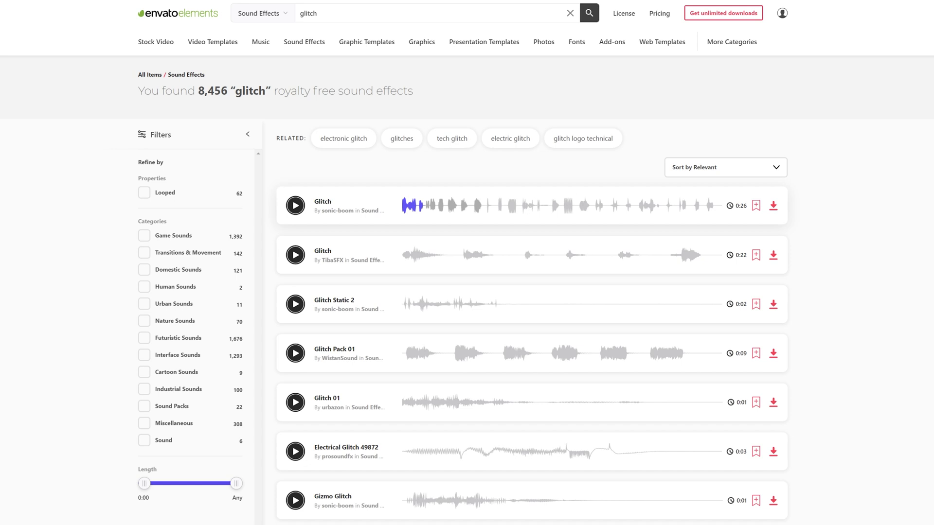
left_click(177, 13)
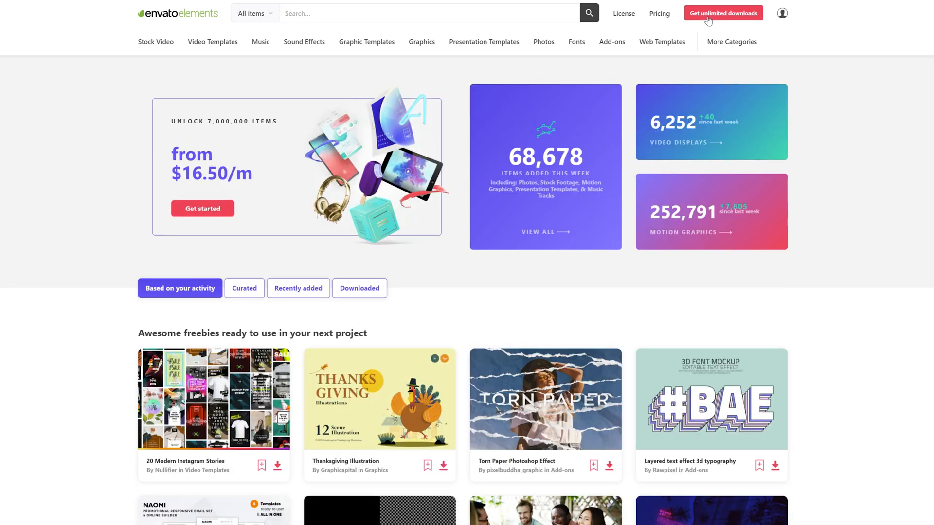
left_click(723, 12)
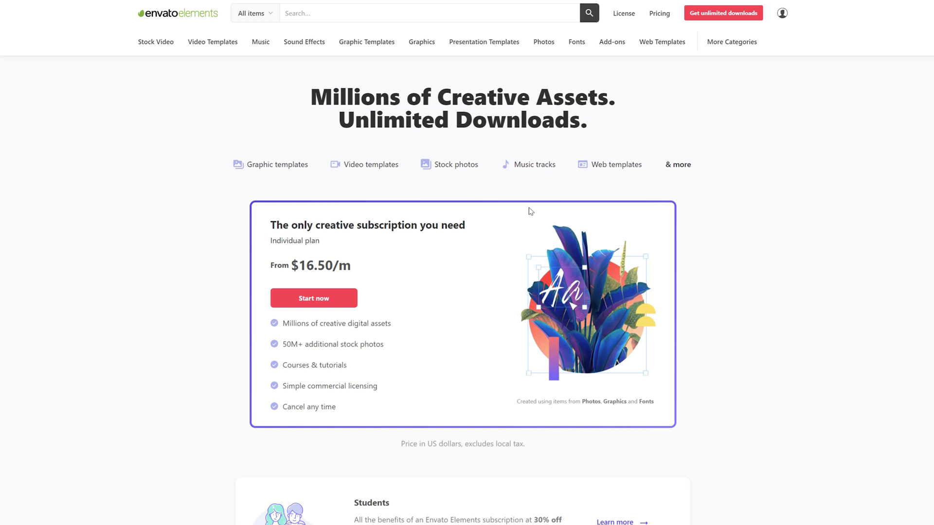
mouse_move(251, 83)
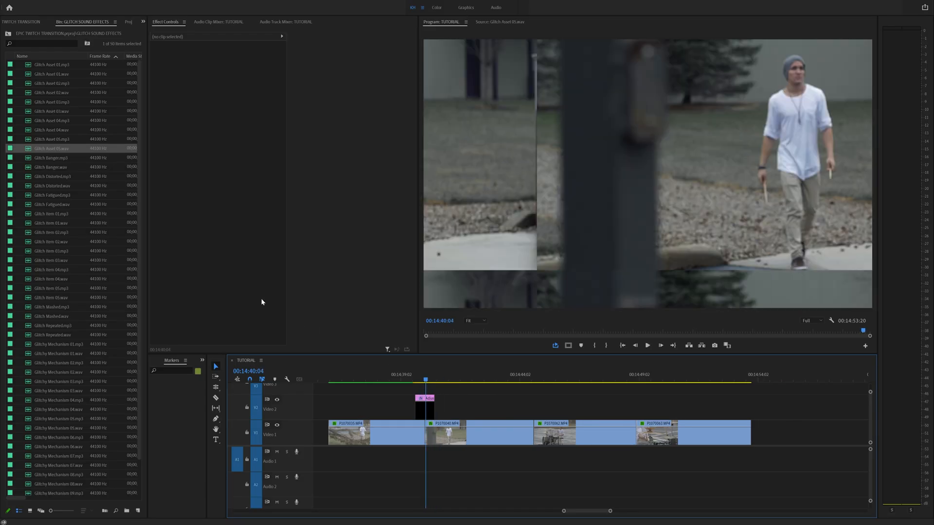
- Preview Glitch Asset 03, Glitch Item 02 and Glitchy Mechanism 04, then place chosen sounds on A1
double_click(51, 101)
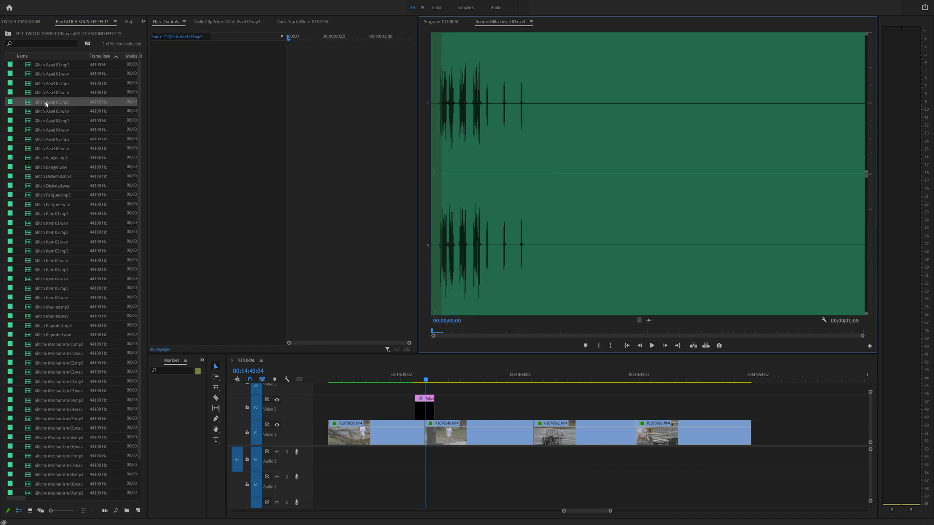
left_click(51, 241)
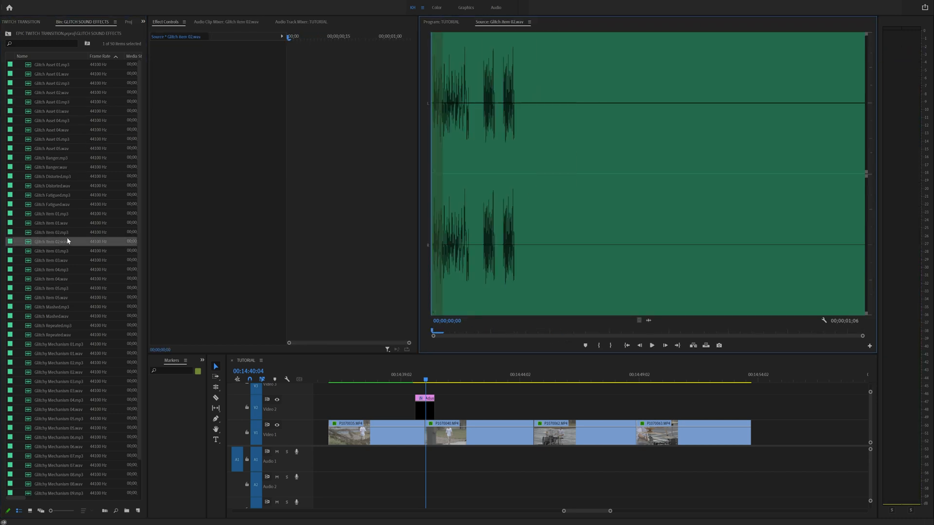
left_click(51, 307)
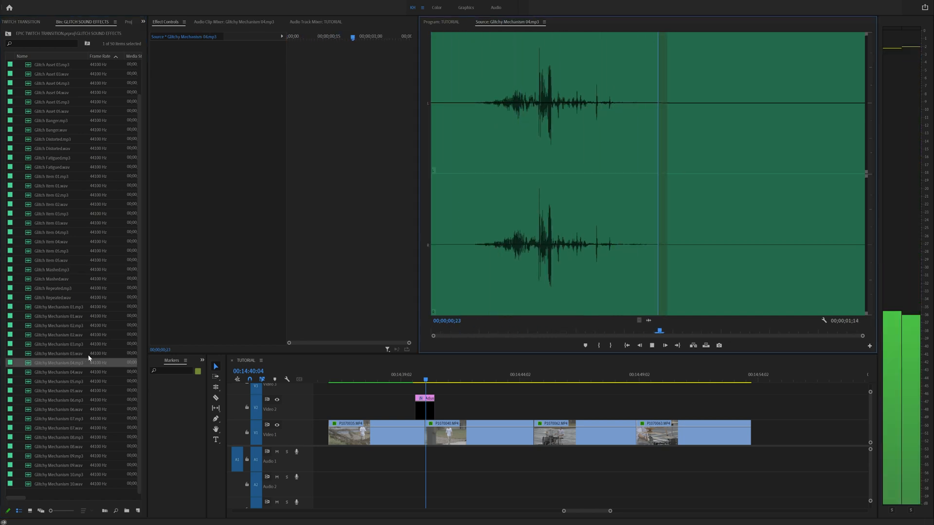
left_click(57, 390)
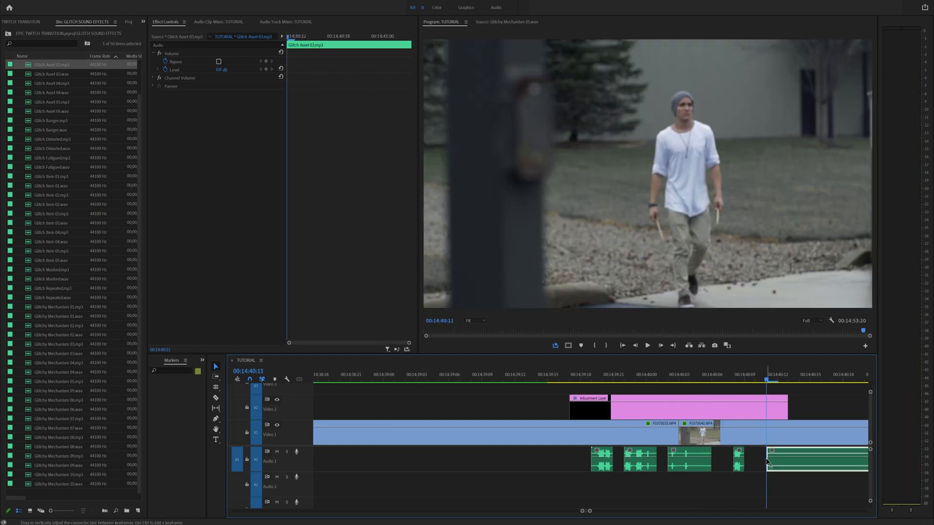
left_click(535, 374)
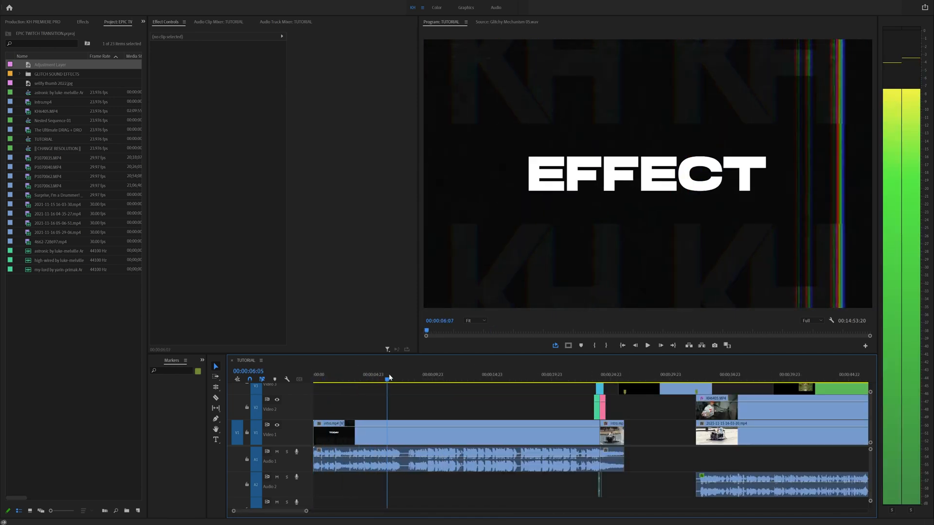
- Select the Adjustment Layer clip on V2 in the TUTORIAL sequence
left_click(436, 374)
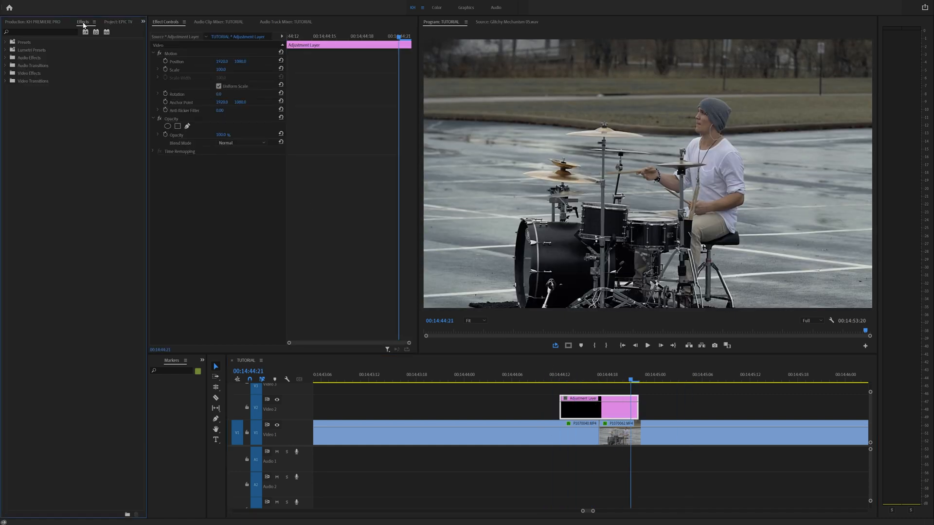
- Apply Tint with swapped Map Black/White colours to invert, keyframing Amount to Tint on and off
type("tint")
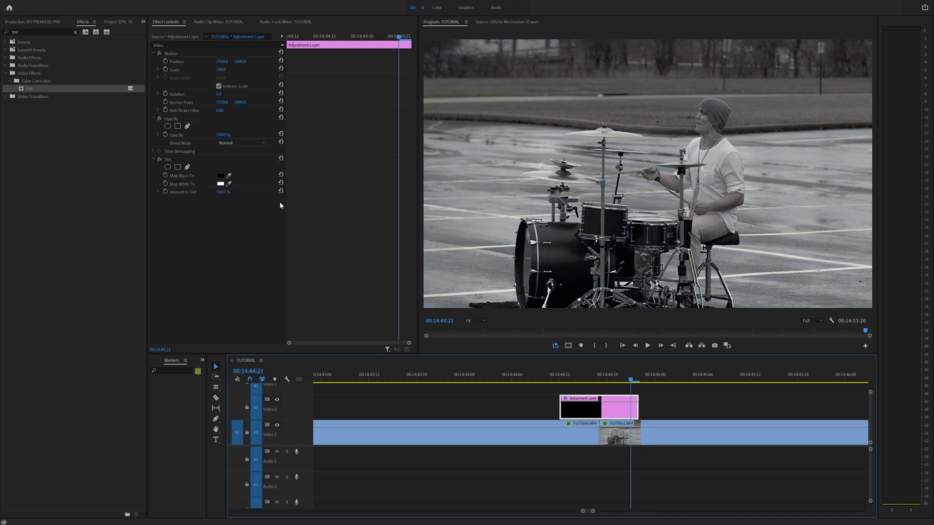
left_click(220, 183)
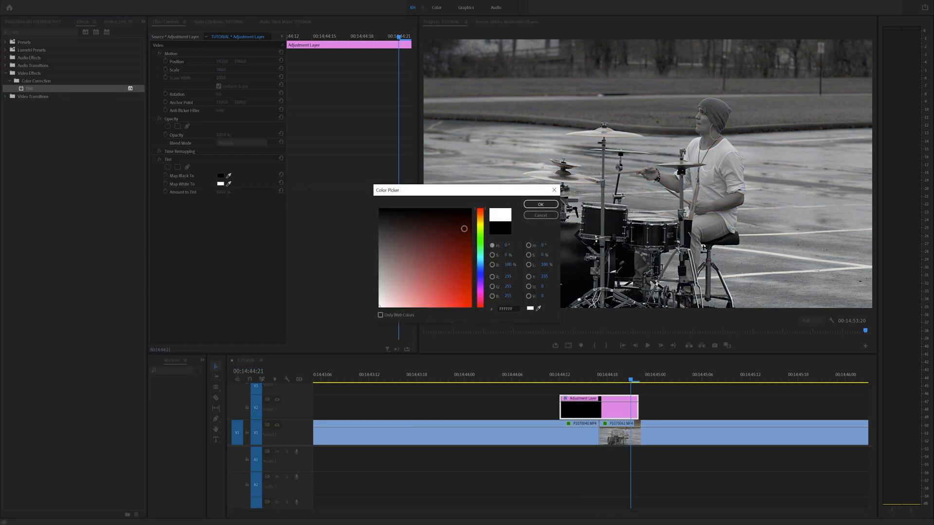
left_click(539, 205)
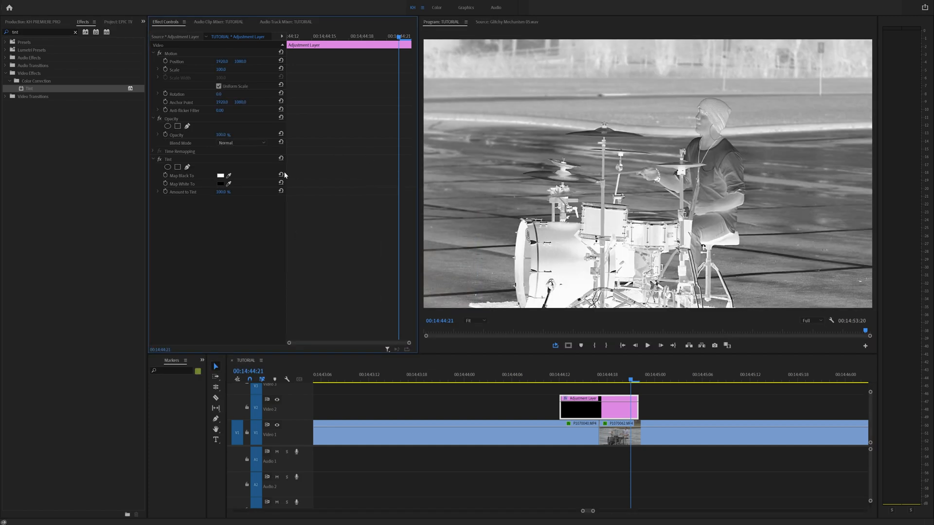
left_click(183, 191)
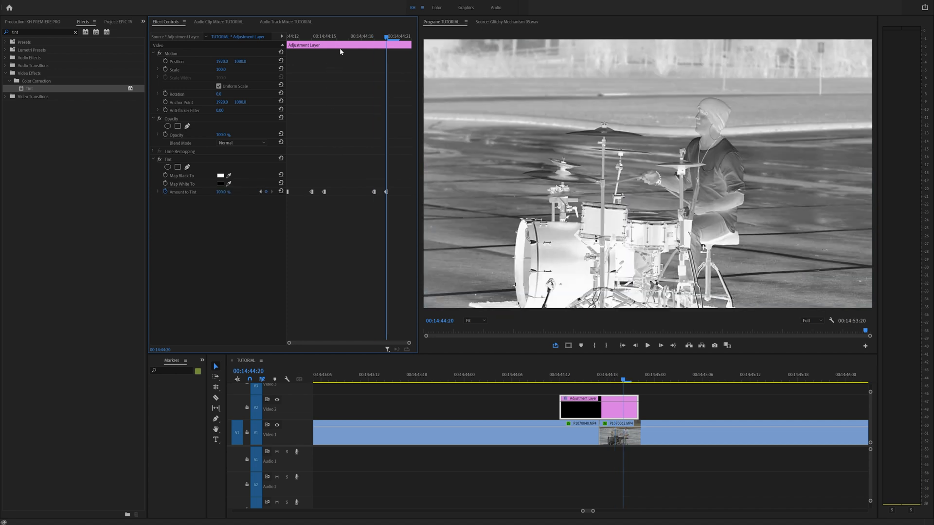
left_click(576, 371)
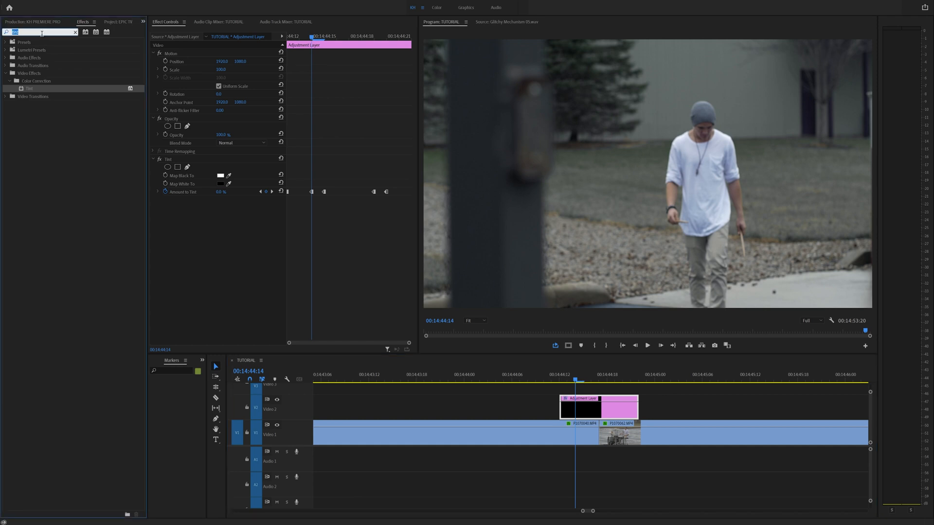
- Apply Offset and set the first two Shift Center To keyframes to Hold interpolation
type("offse")
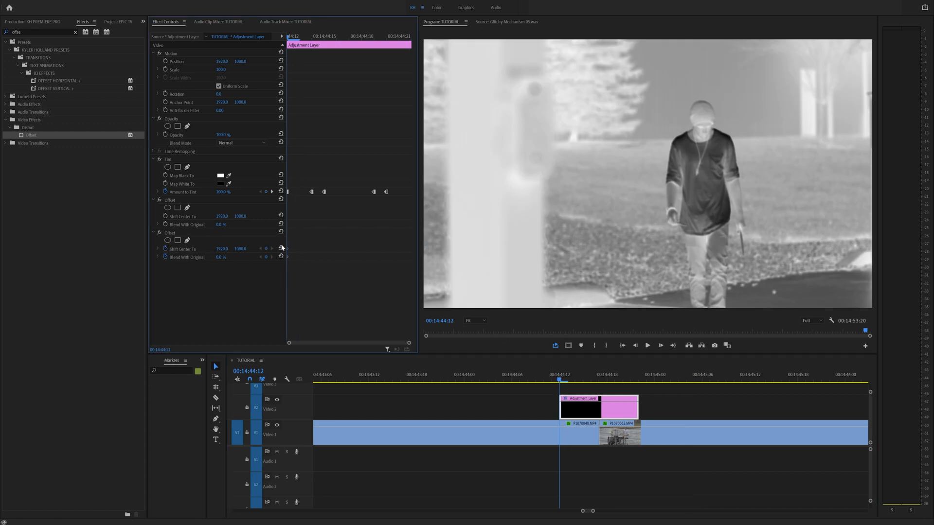
right_click(281, 248)
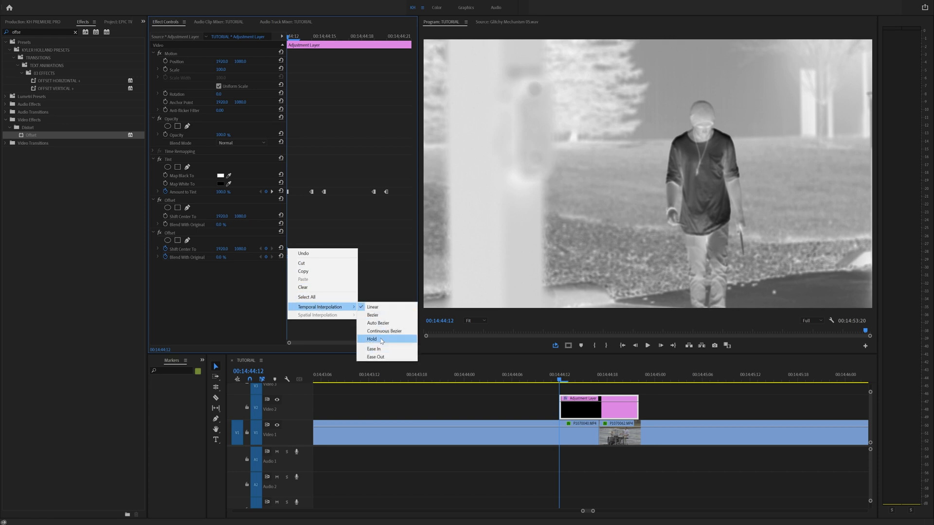
left_click(372, 339)
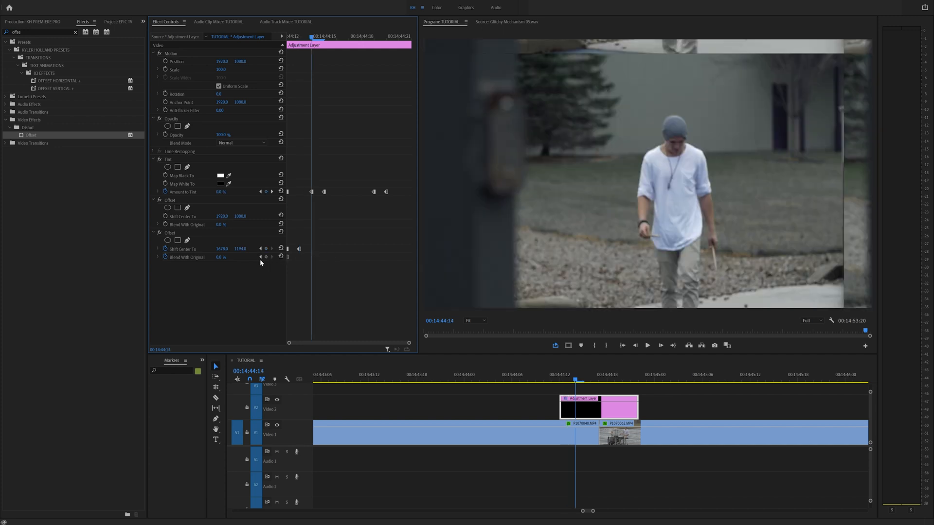
right_click(311, 249)
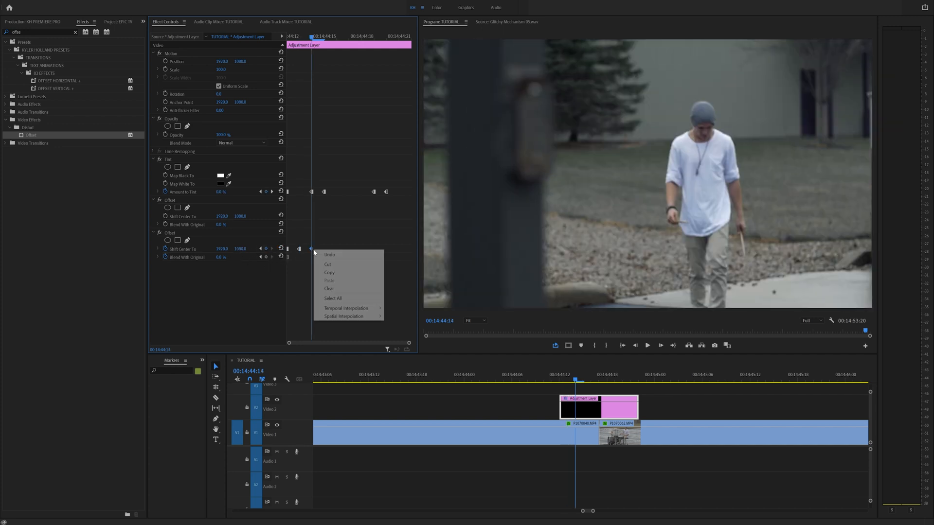
left_click(364, 274)
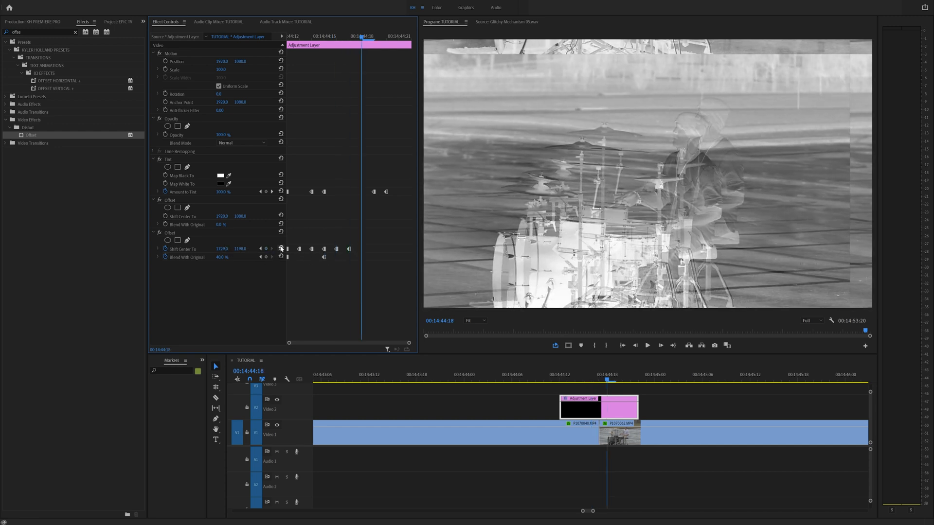
- Return the offset to centre with a final keyframe and make the selected keyframes hold
left_click(281, 249)
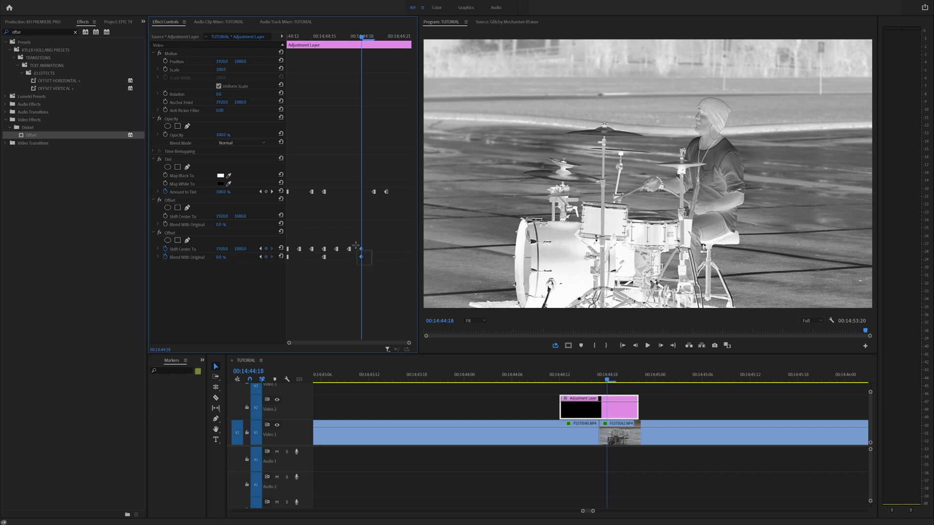
right_click(360, 253)
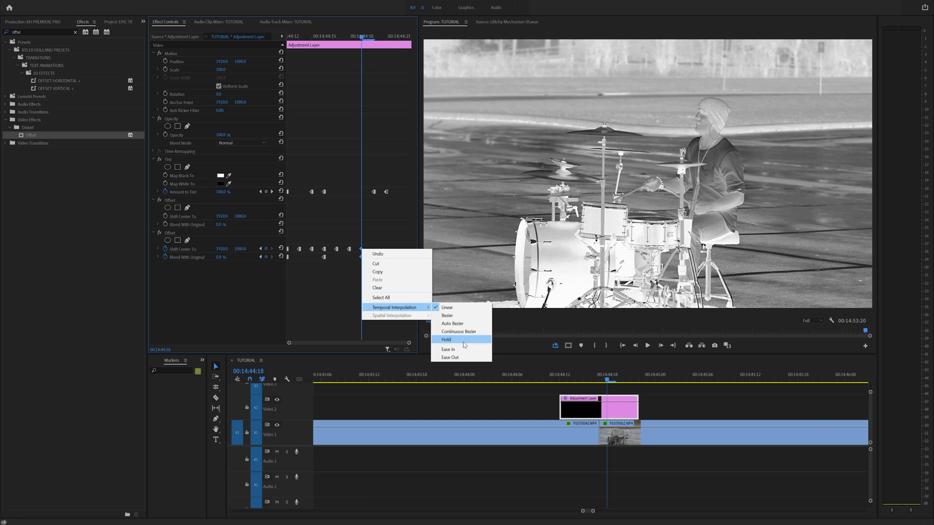
left_click(446, 339)
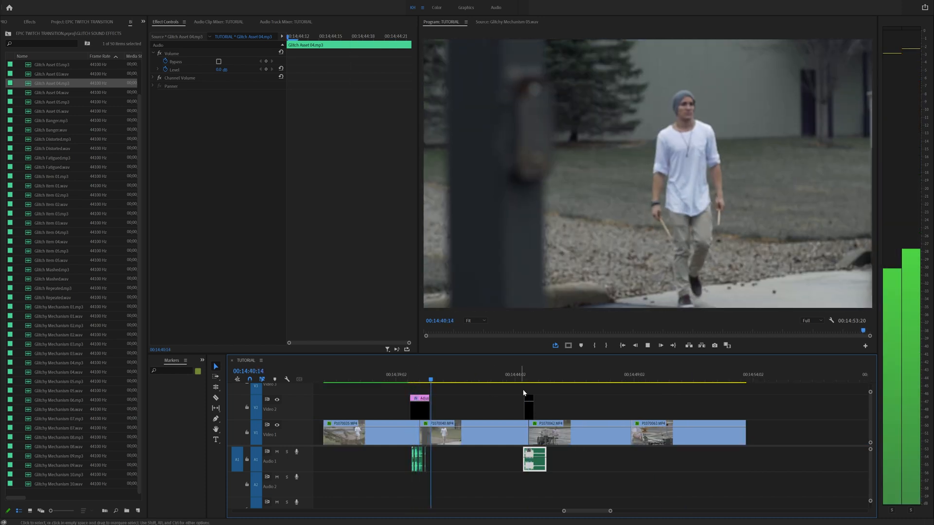
left_click(549, 379)
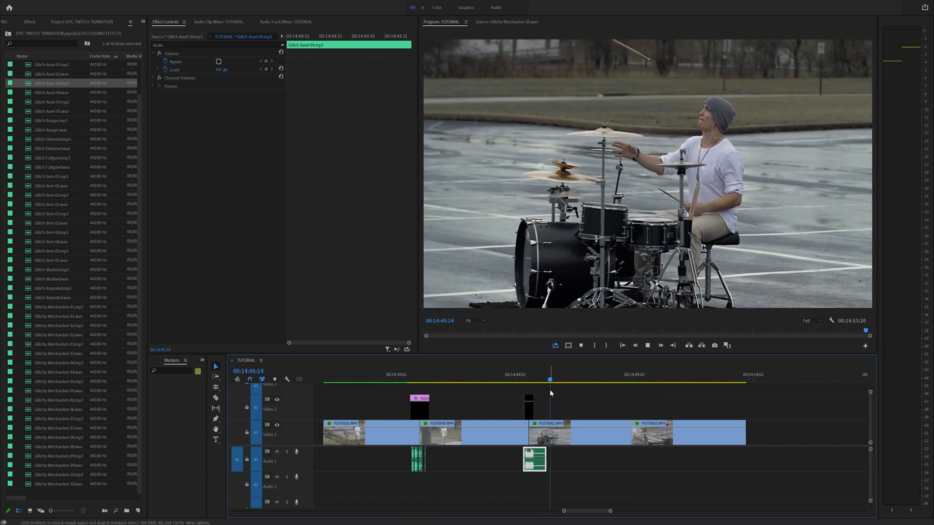